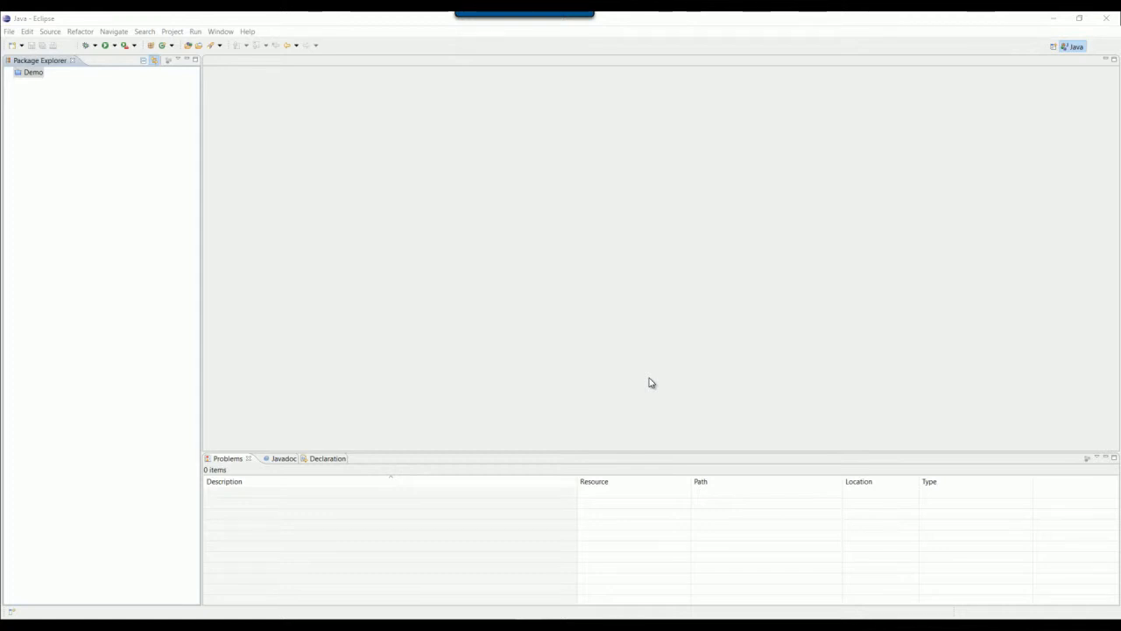
mouse_move(153, 203)
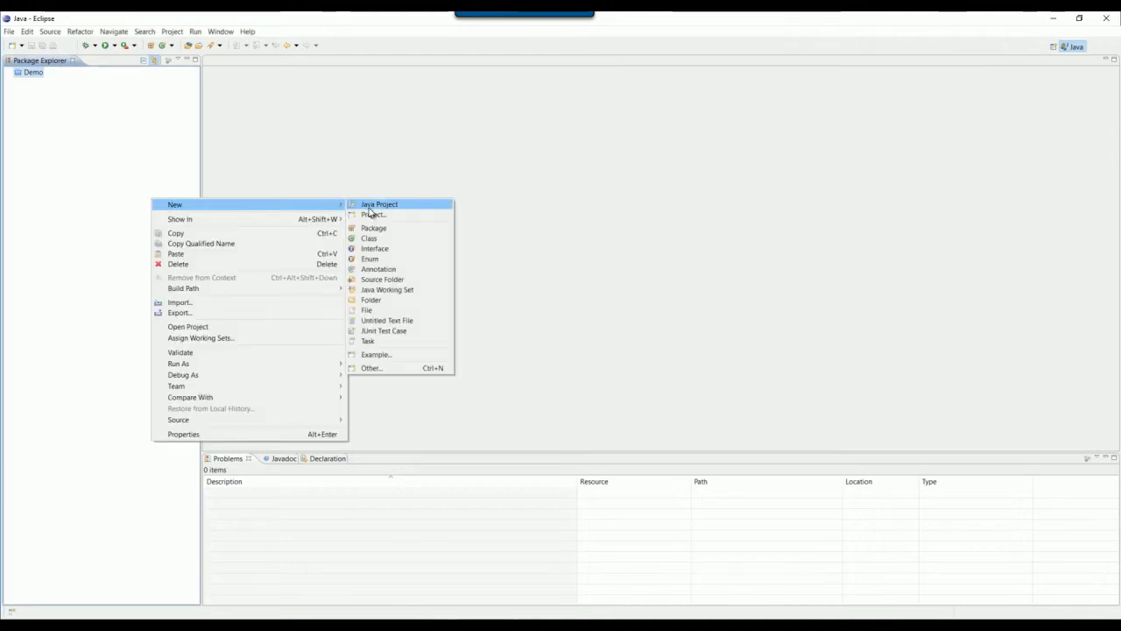
Name a new Java project Log4jDemo and finish the wizard.
left_click(380, 203)
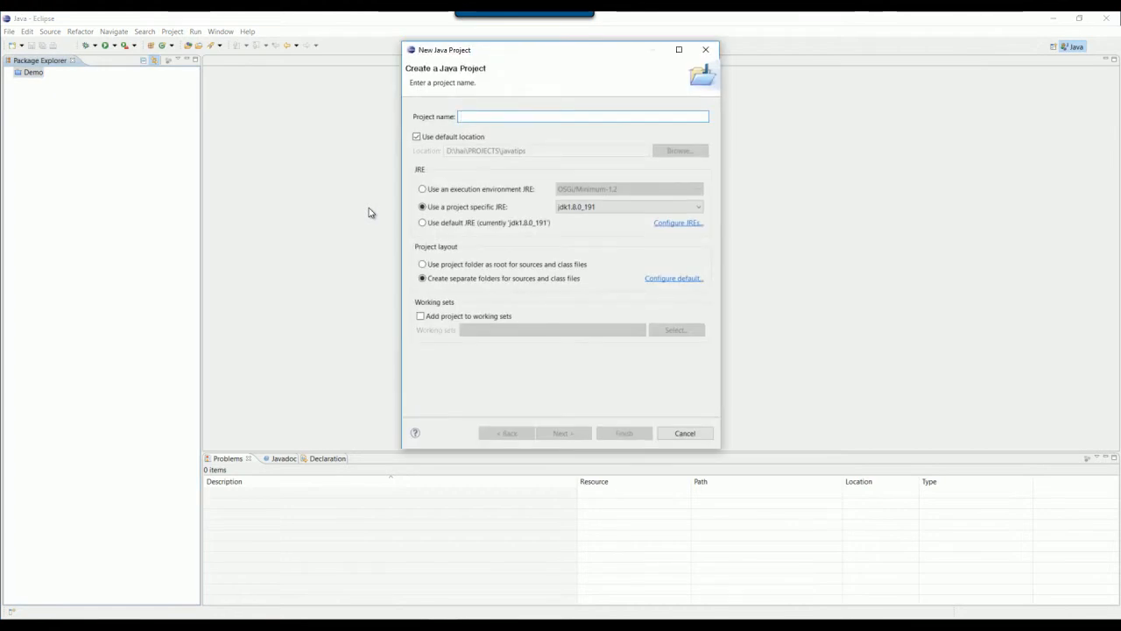
type("L")
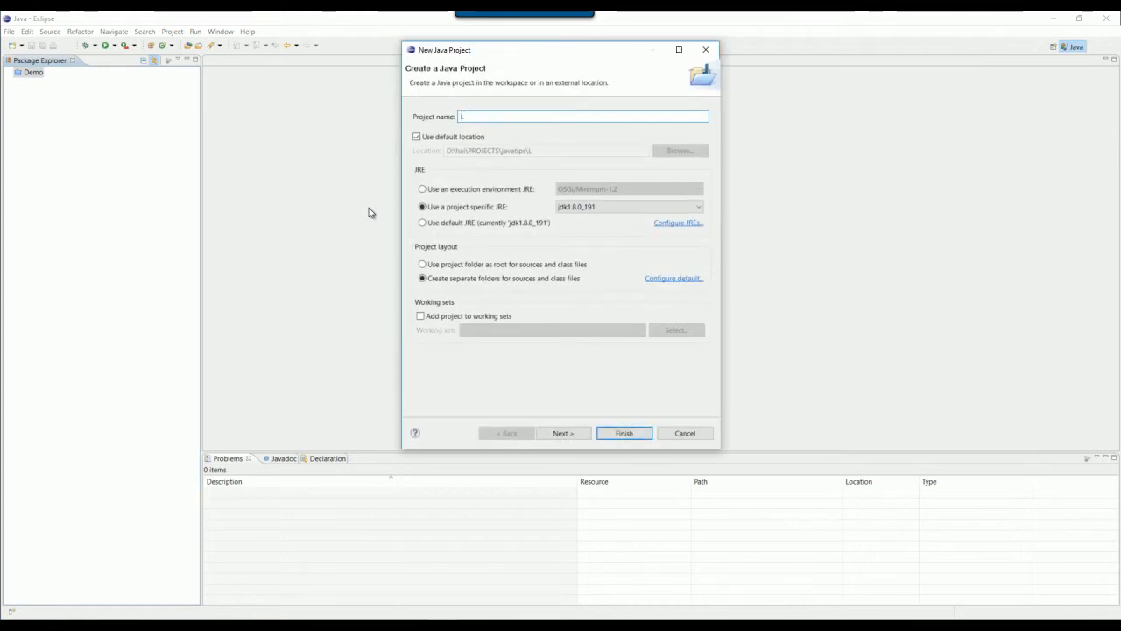
type("og4j")
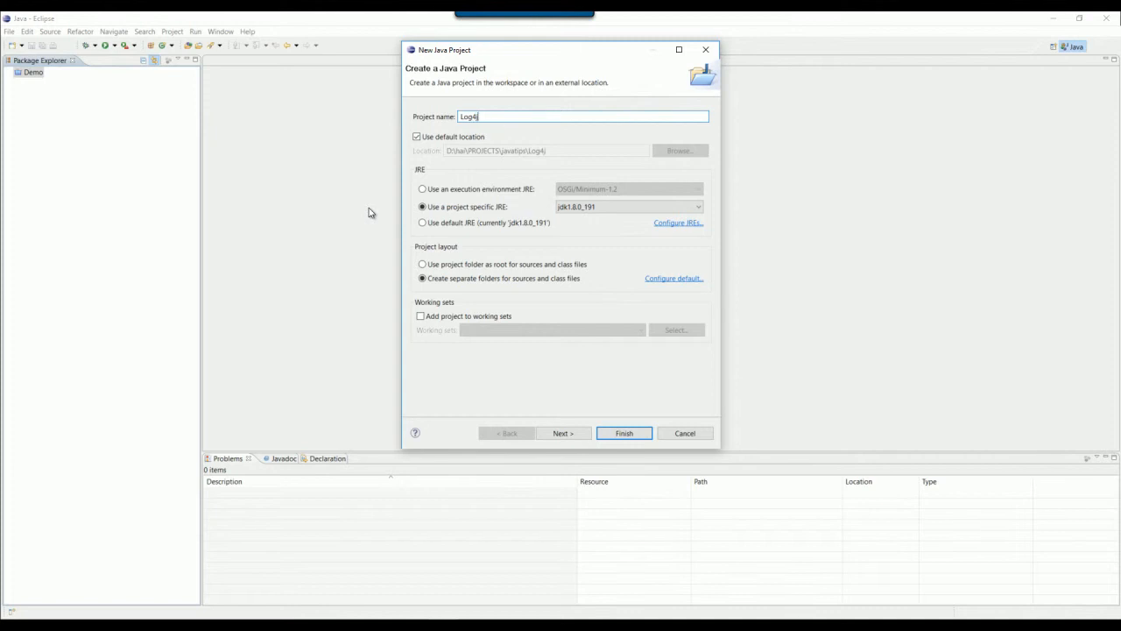
left_click(624, 433)
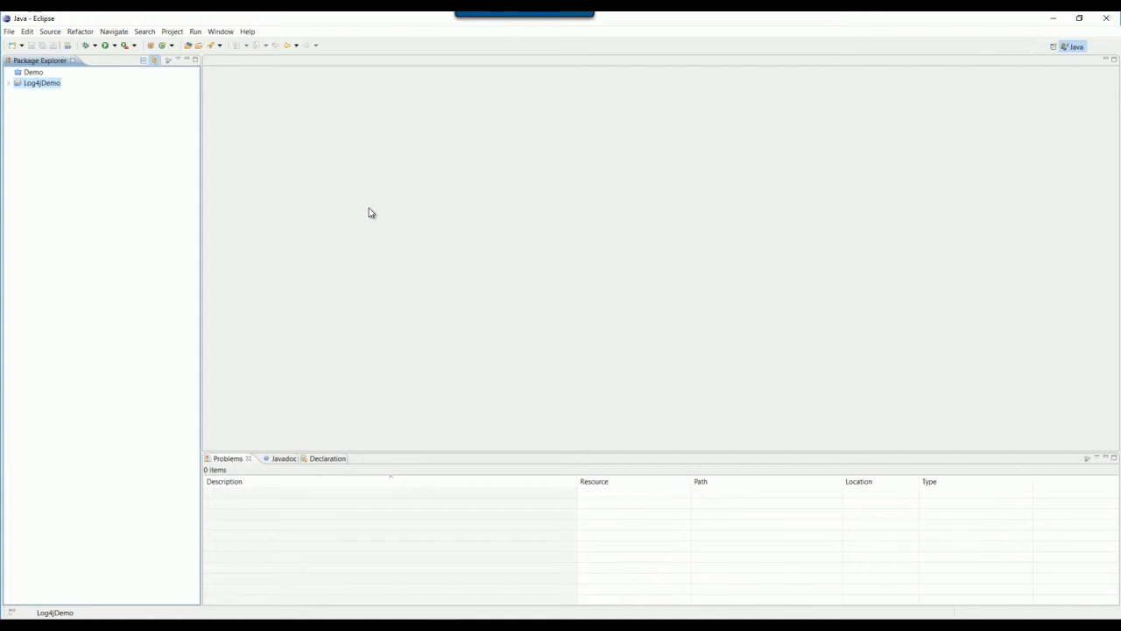
mouse_move(95, 120)
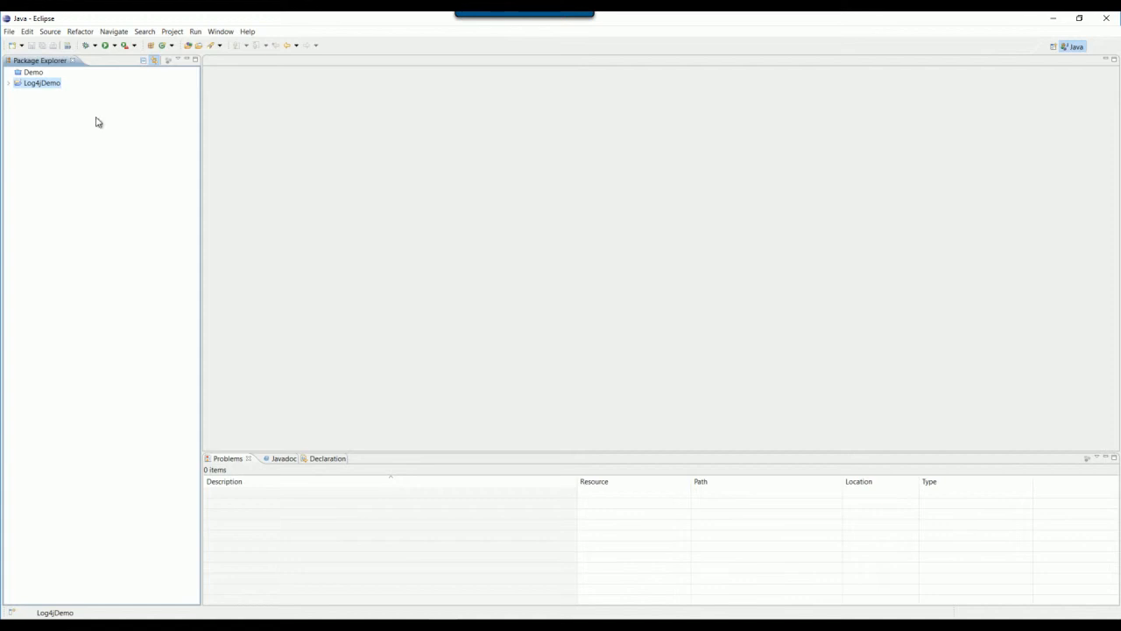
Switch to the Log4jDemo.java source with its Logger warn, error and fatal calls.
left_click(7, 86)
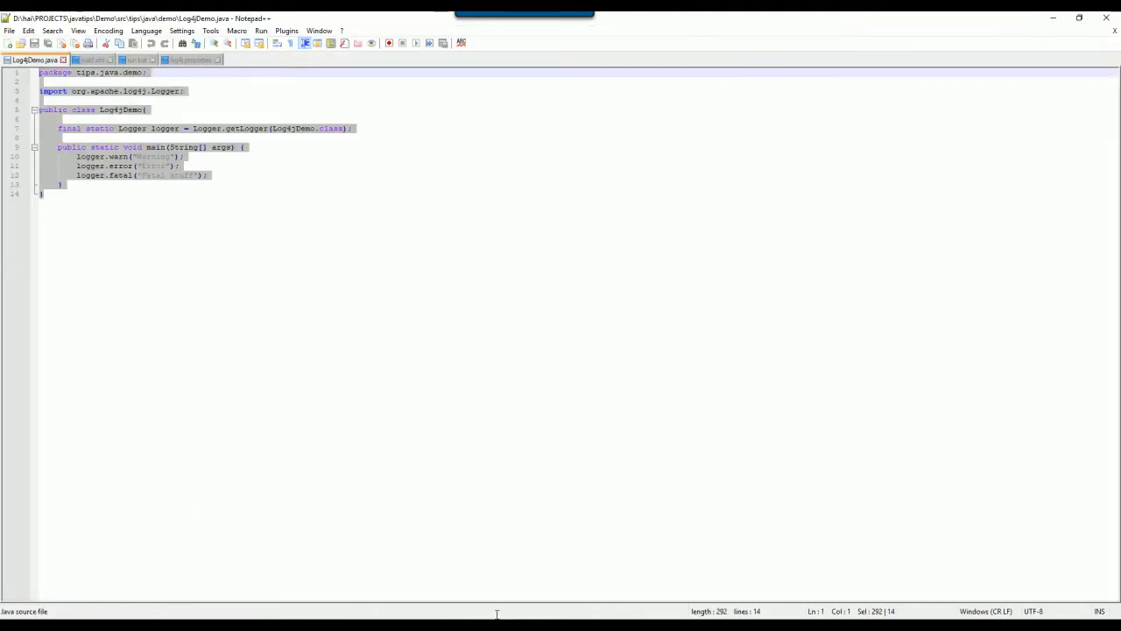
mouse_move(210, 262)
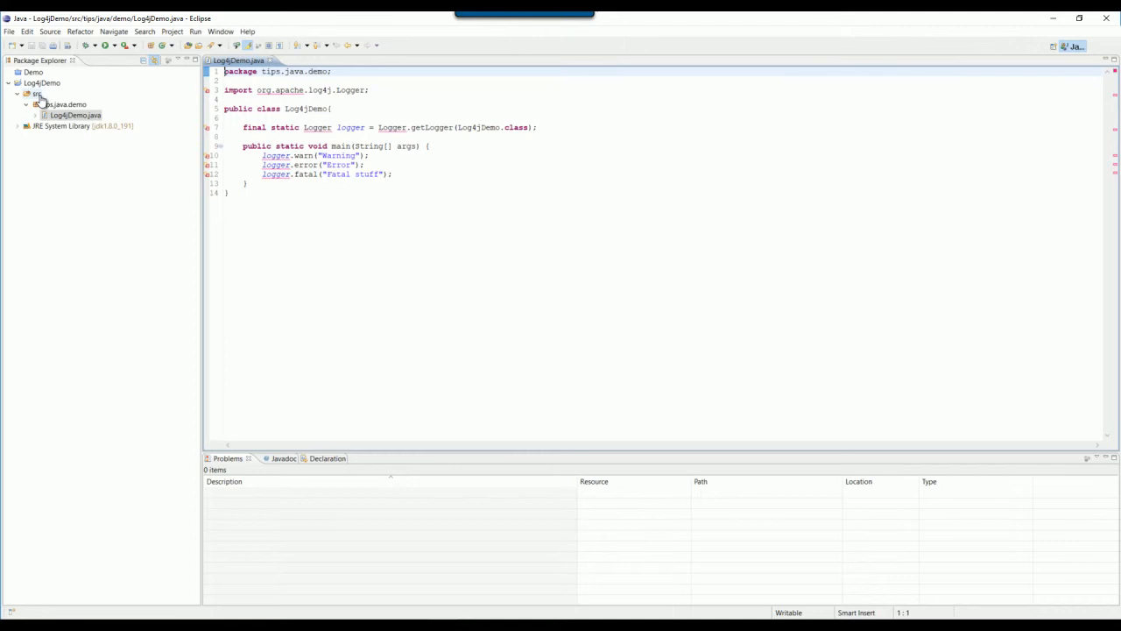
Create a lib folder holding log4j-1.2.12.jar and add that jar to the build path.
right_click(48, 84)
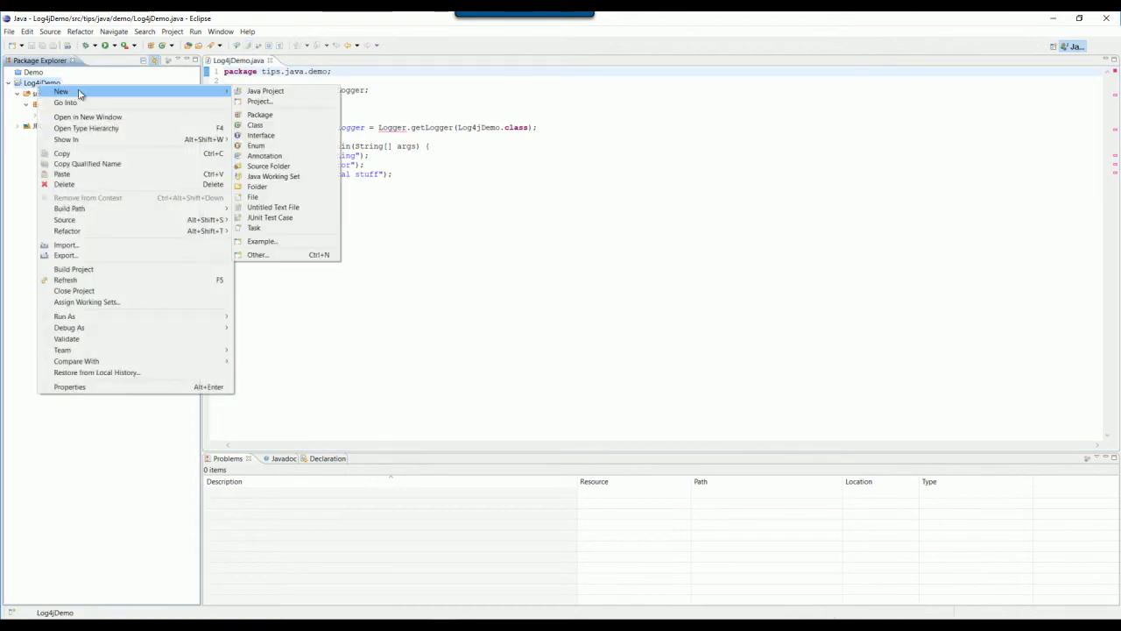
left_click(255, 186)
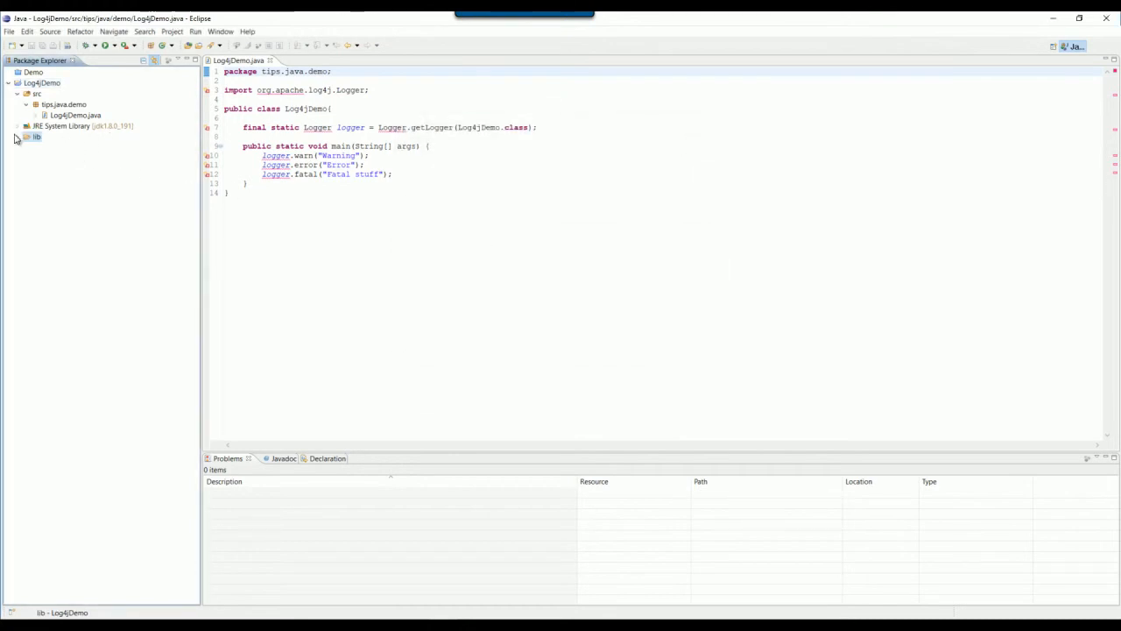
left_click(24, 128)
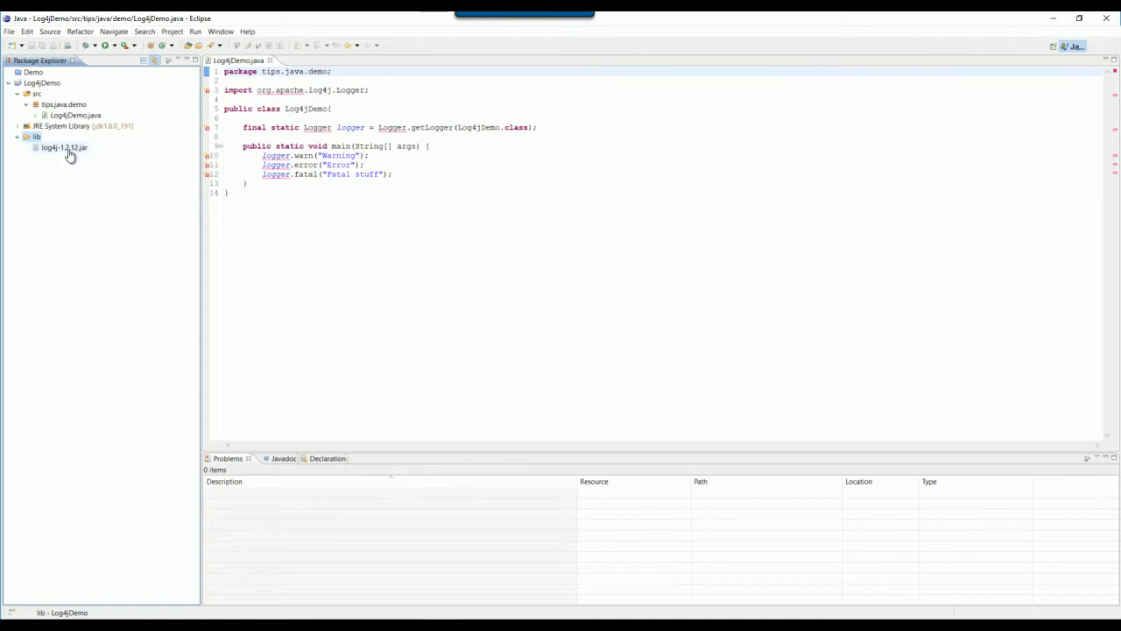
right_click(61, 148)
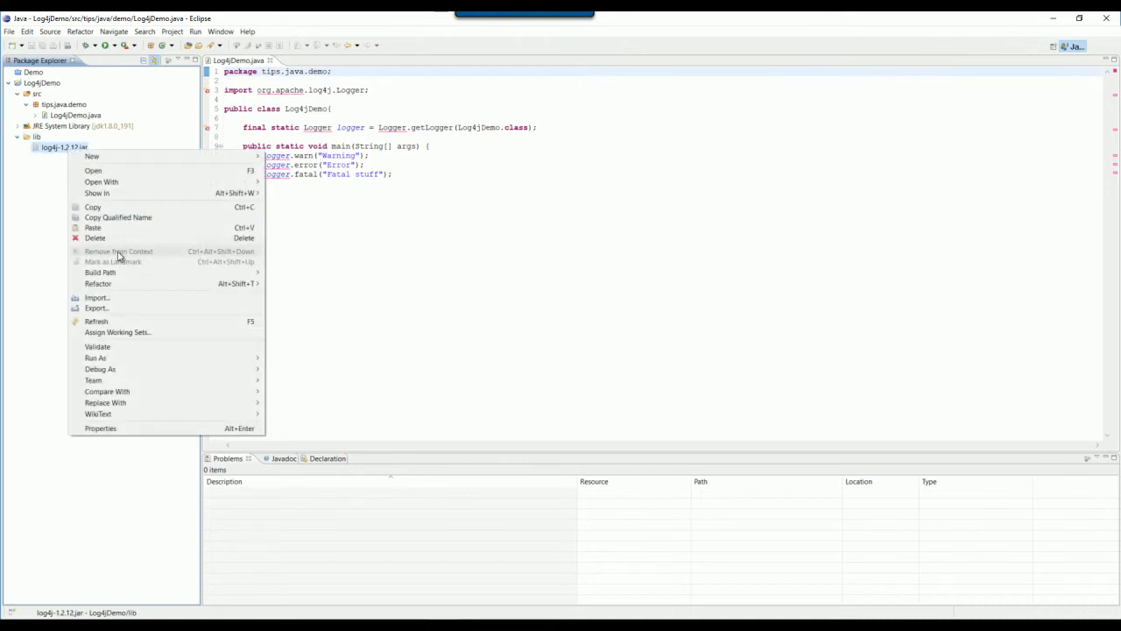
mouse_move(100, 271)
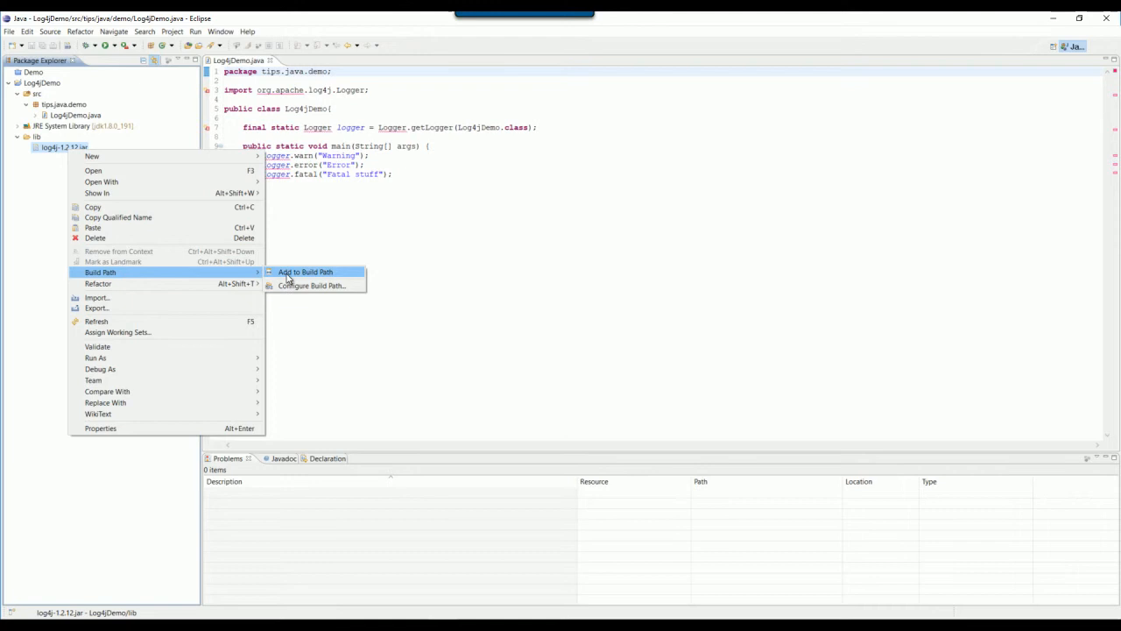
left_click(299, 271)
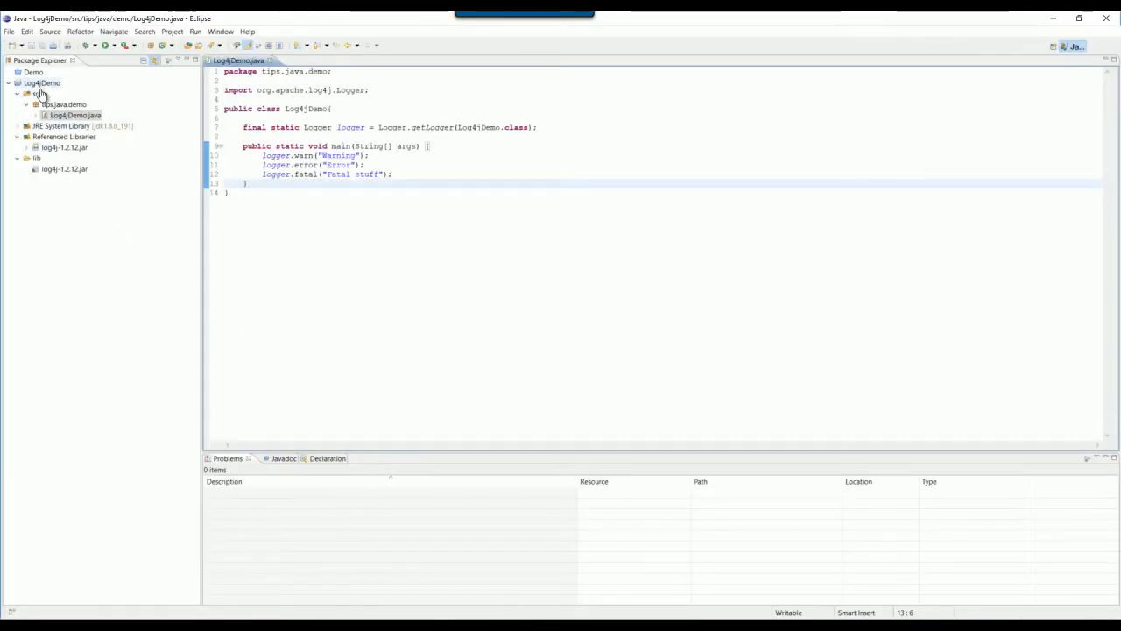
Create log4j.properties at the project root and save the appender configuration.
right_click(47, 83)
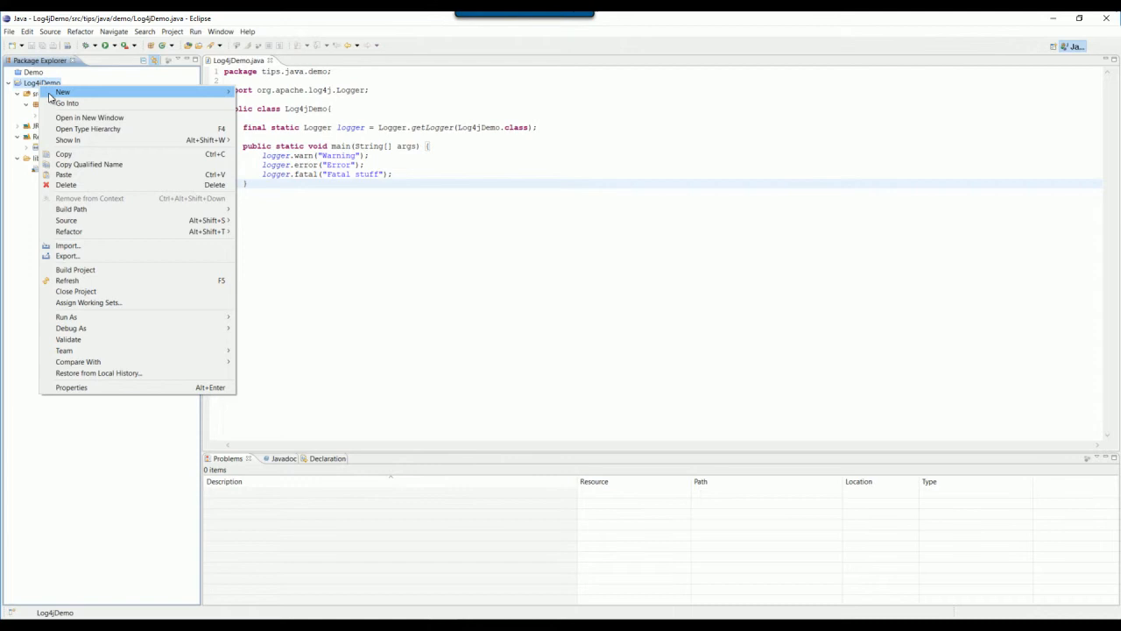
left_click(61, 90)
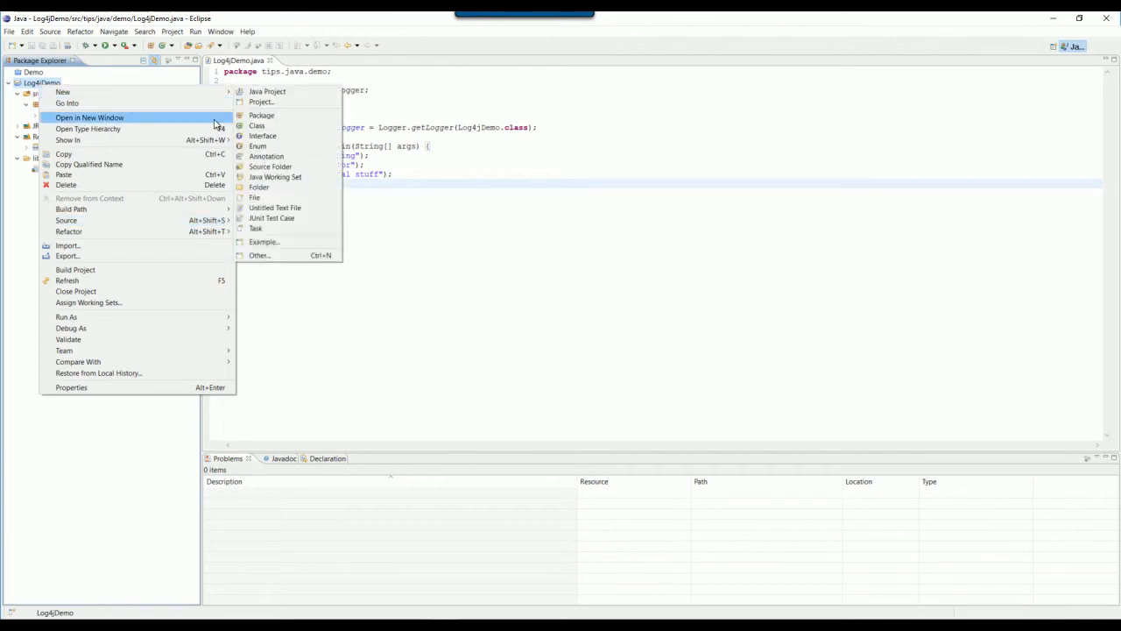
left_click(254, 197)
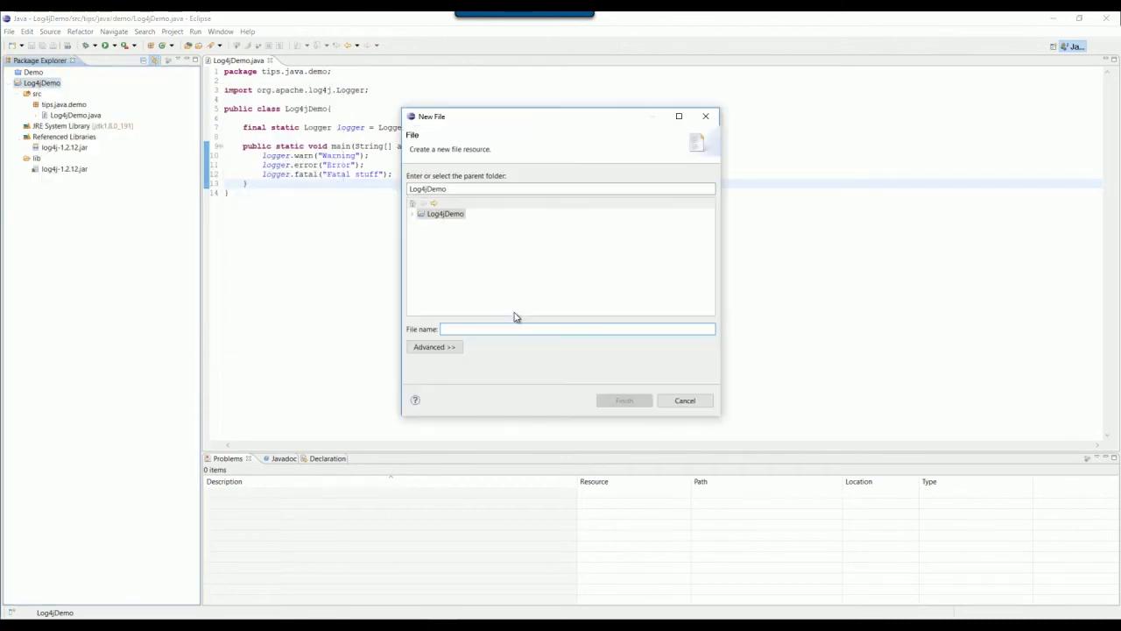
type("log4j.propert")
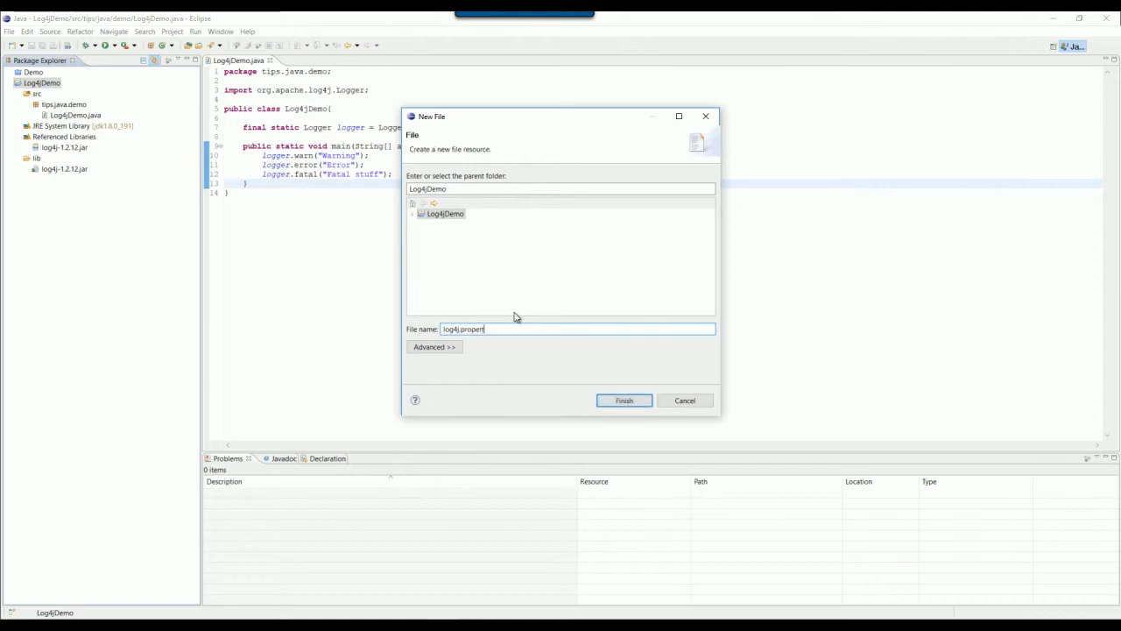
left_click(624, 400)
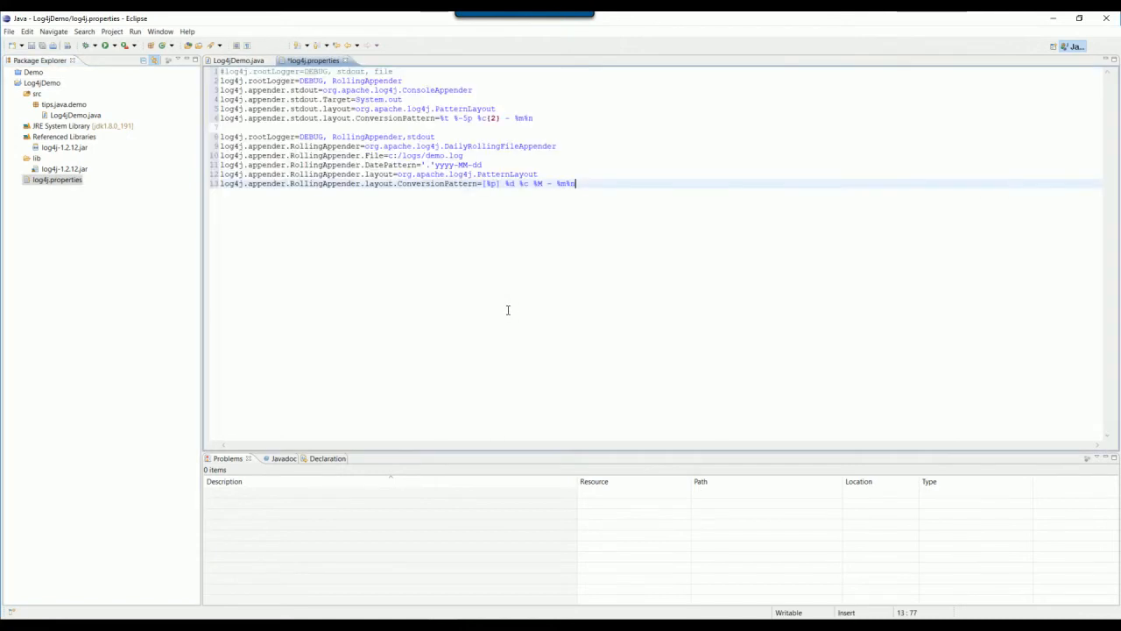
key("ctrl+s")
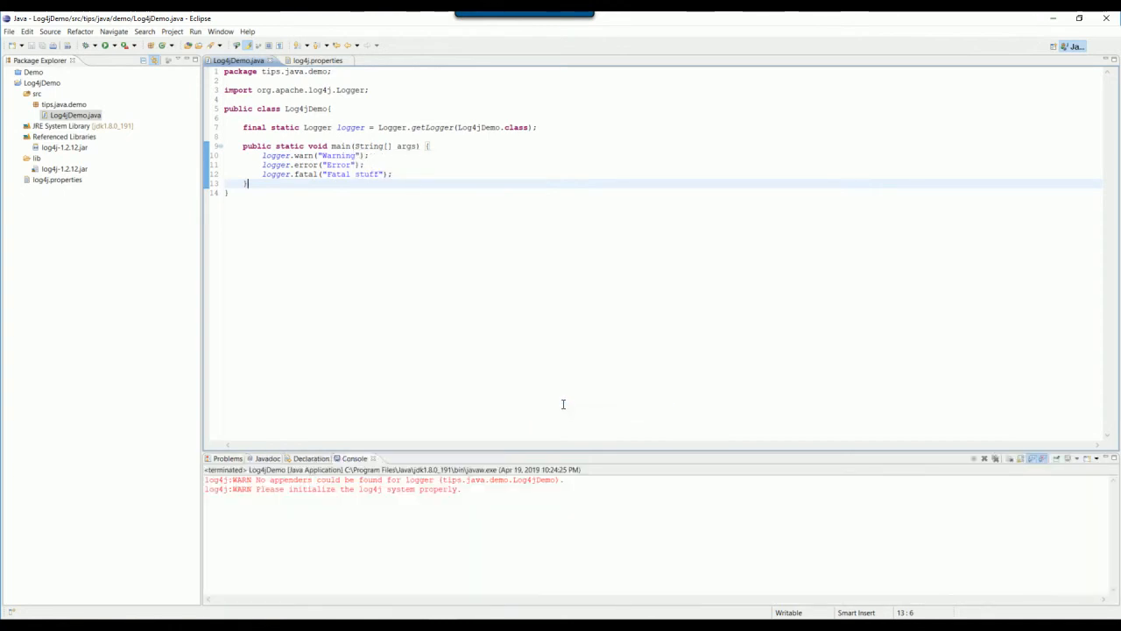
Move log4j.properties into src and rerun Log4jDemo to print WARN, ERROR, FATAL lines.
left_click(49, 180)
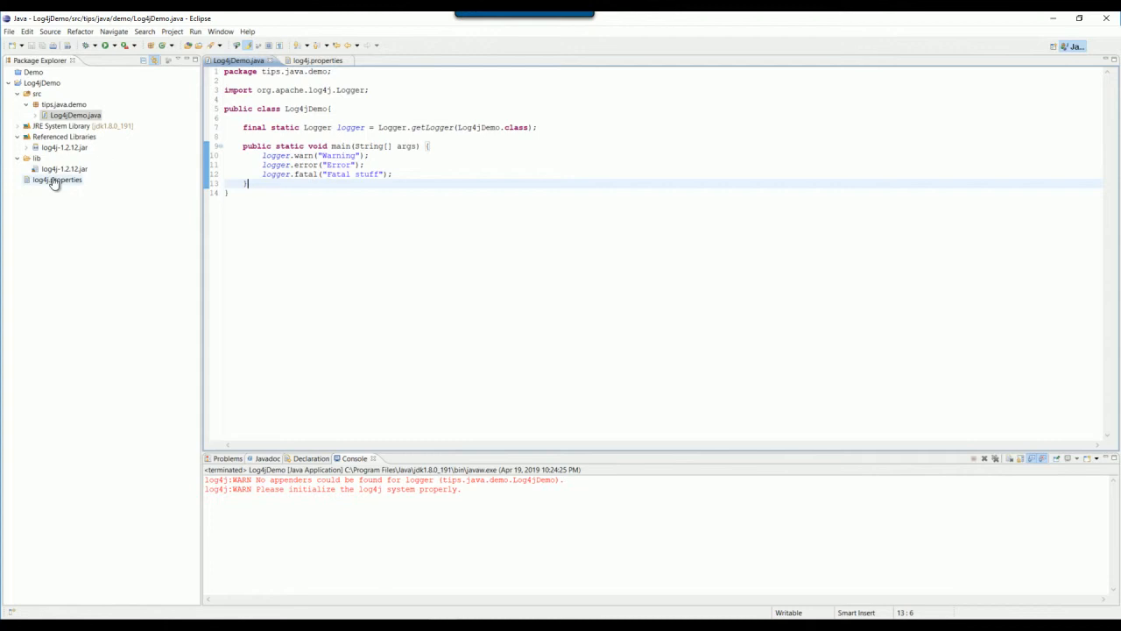
left_click(318, 60)
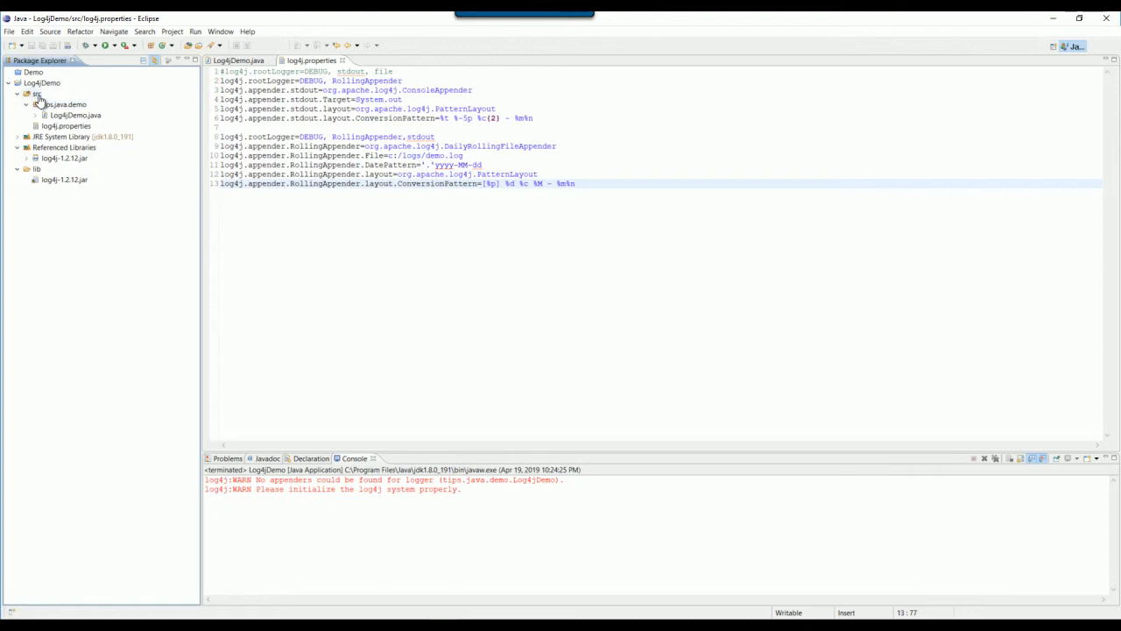
left_click(252, 58)
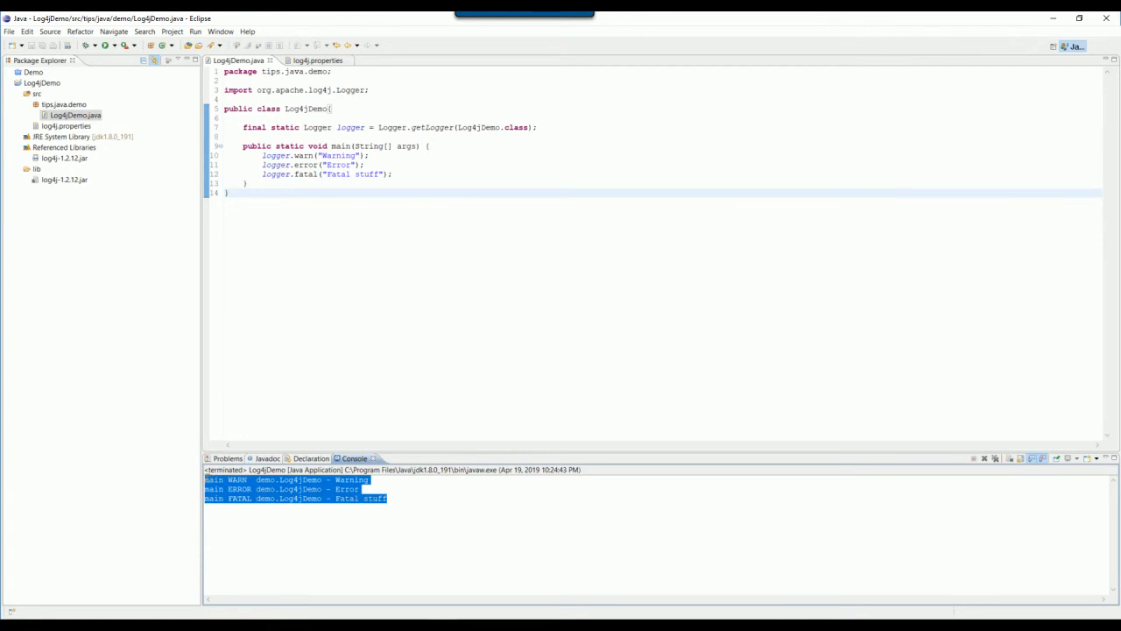
mouse_move(328, 337)
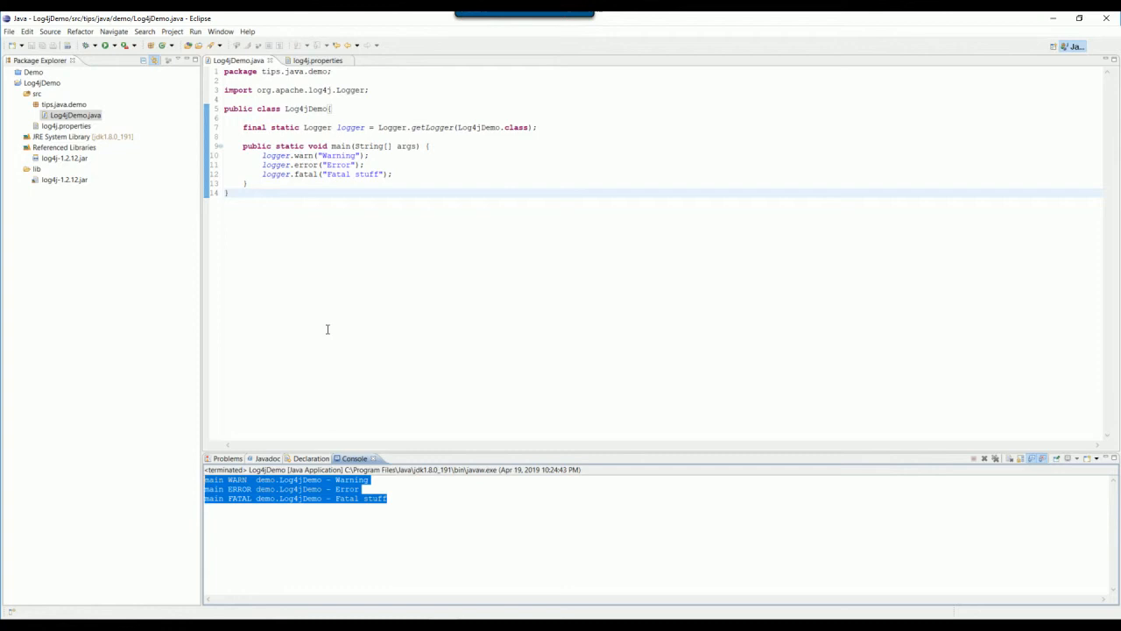
mouse_move(316, 278)
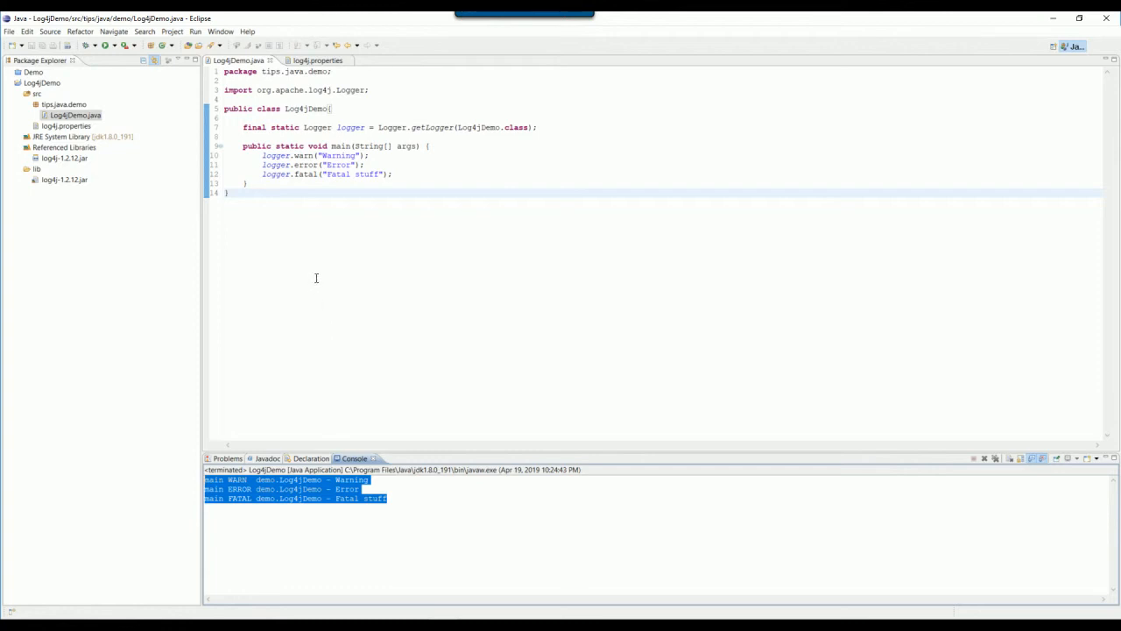
Display the Ant view and bring up the Log4jDemo project's context menu.
left_click(220, 30)
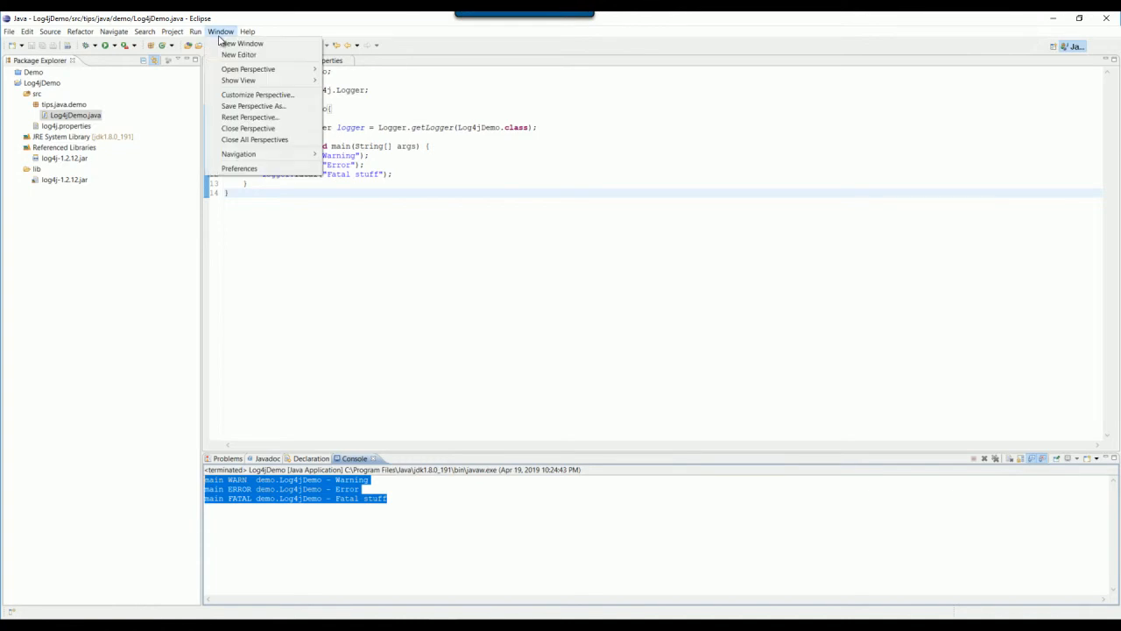
left_click(241, 81)
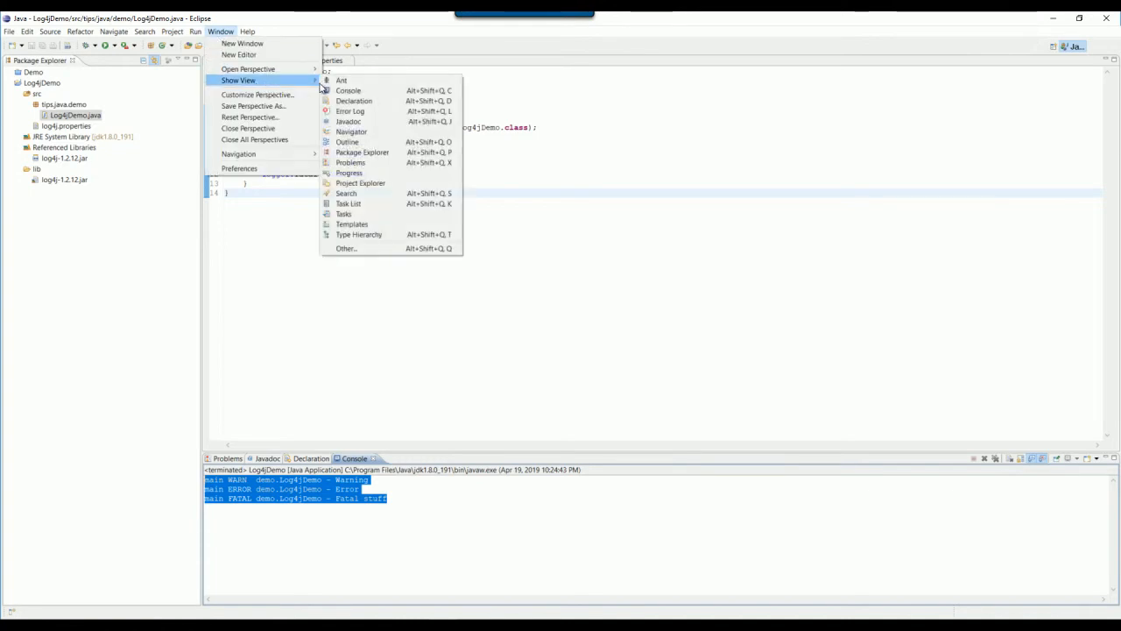
left_click(341, 80)
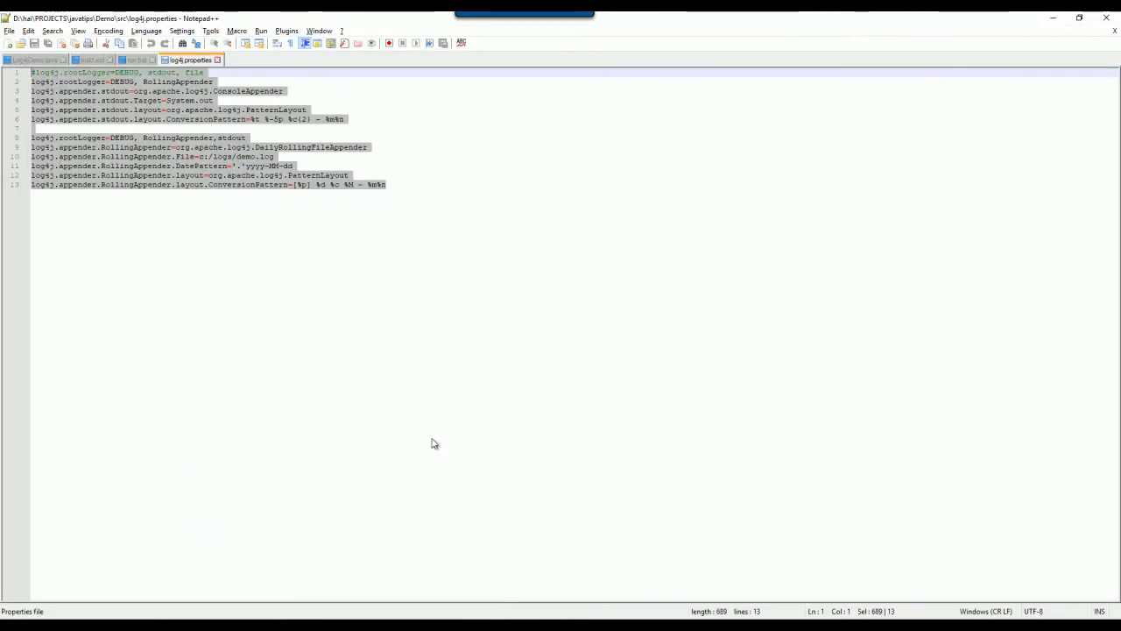
left_click(88, 59)
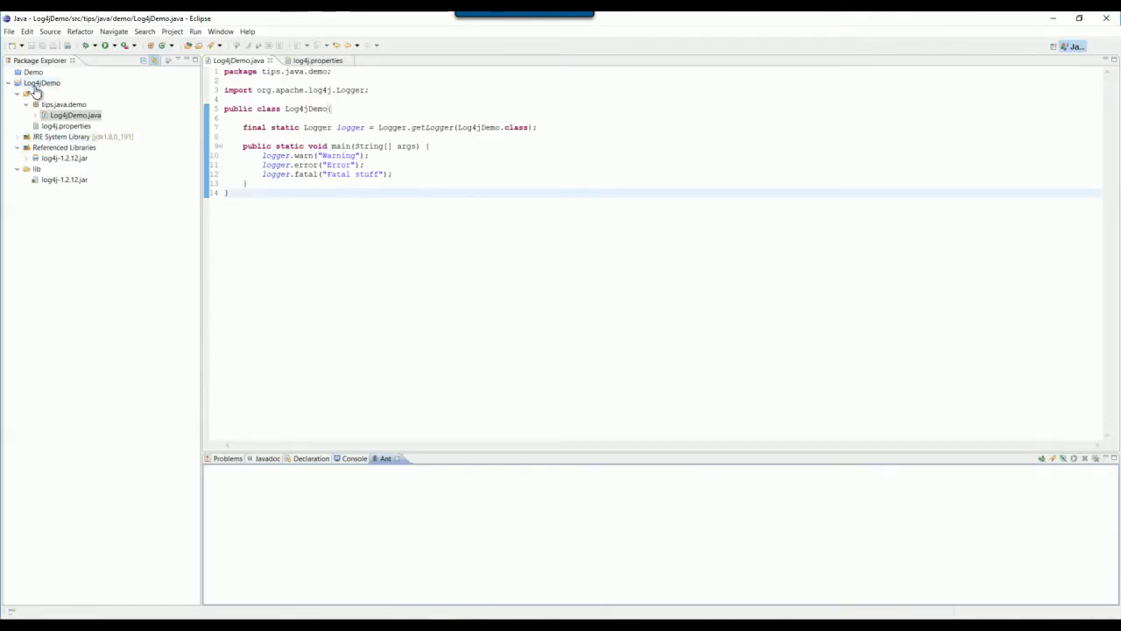
right_click(44, 84)
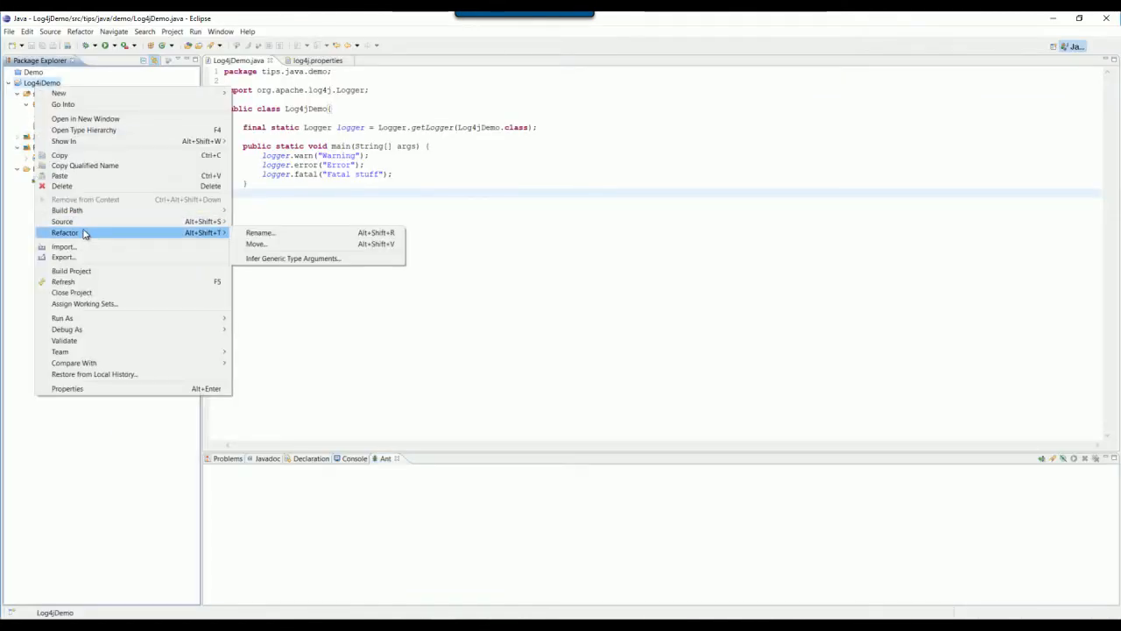
mouse_move(57, 91)
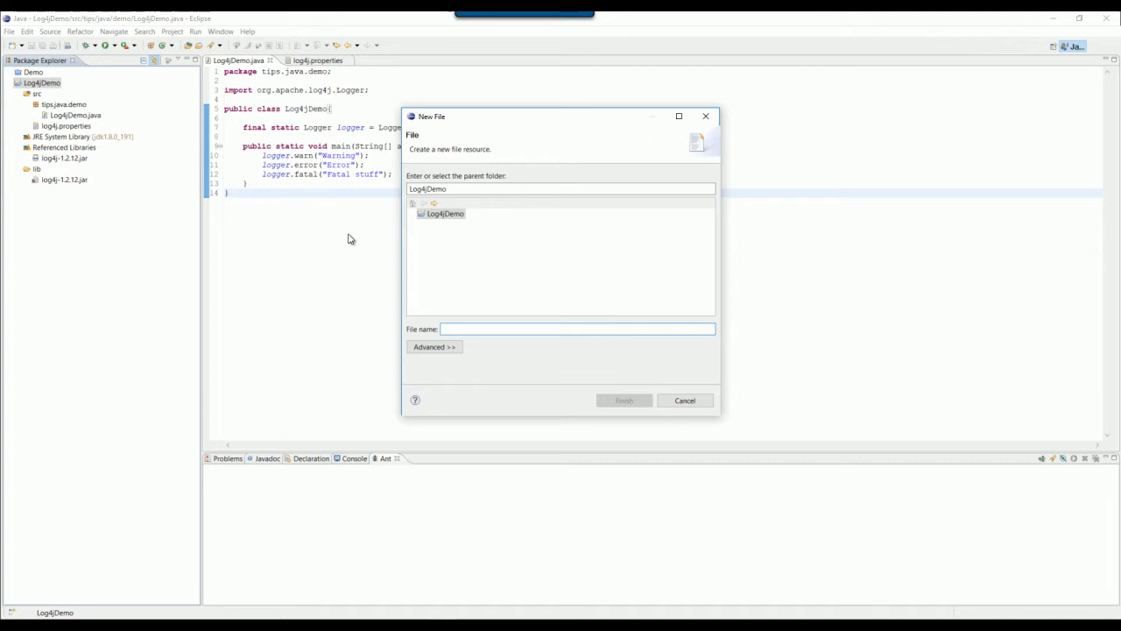
Create a file named build.xml at the Log4jDemo project root.
type("build.xml")
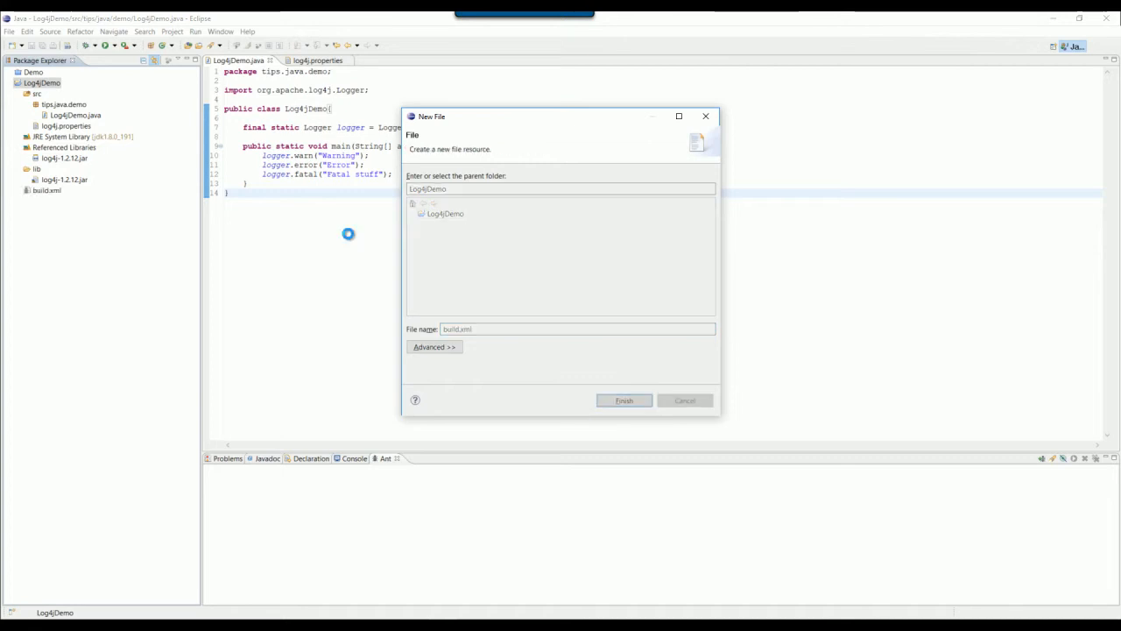
left_click(623, 401)
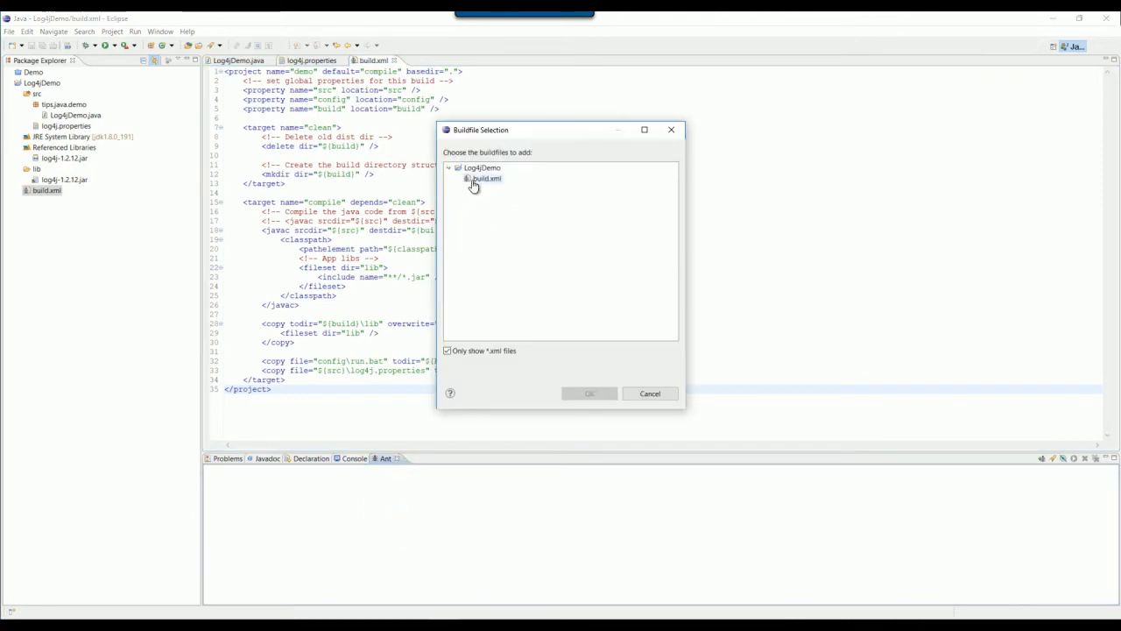
Add build.xml to the Ant view and expand the demo1 build's targets.
left_click(589, 393)
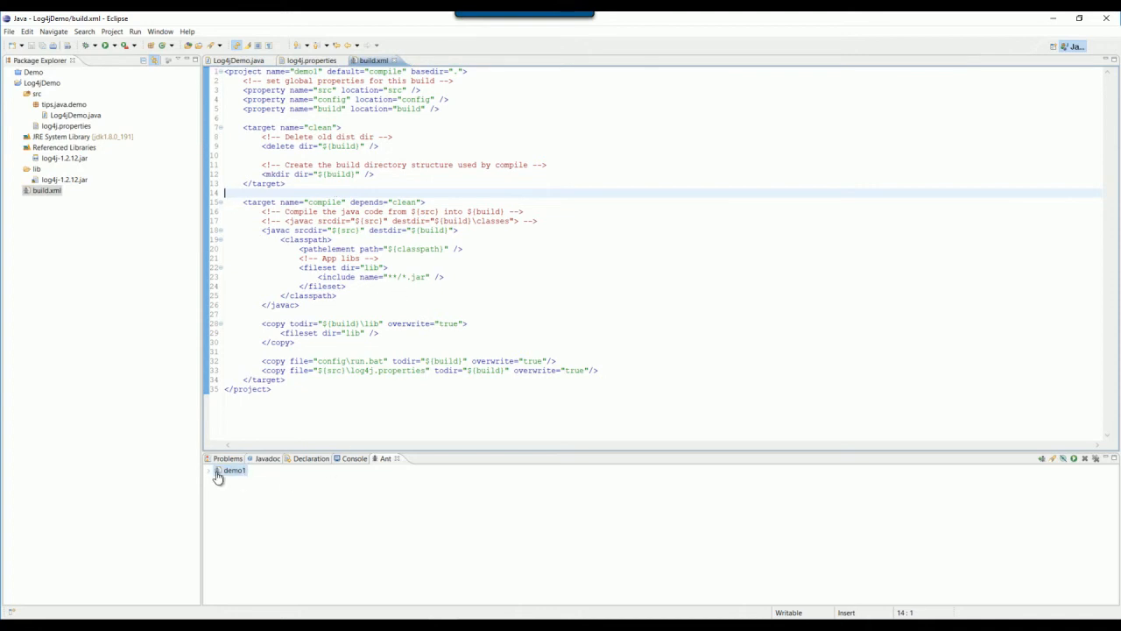
left_click(209, 470)
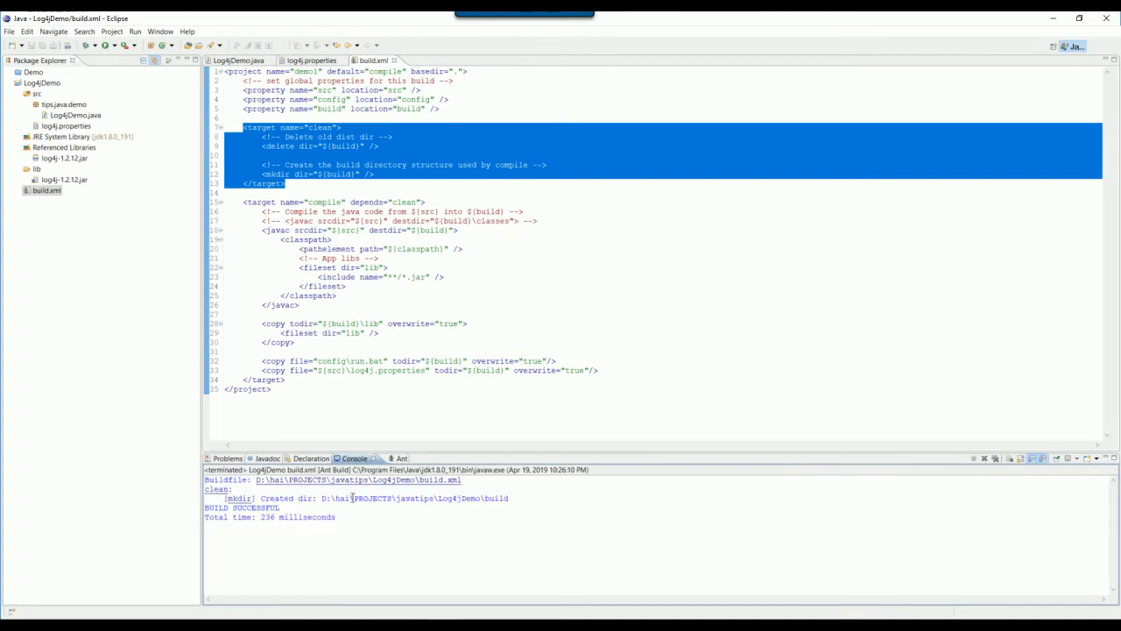
Highlight the clean target block (lines 7–13) in build.xml.
left_click_drag(331, 497, 508, 497)
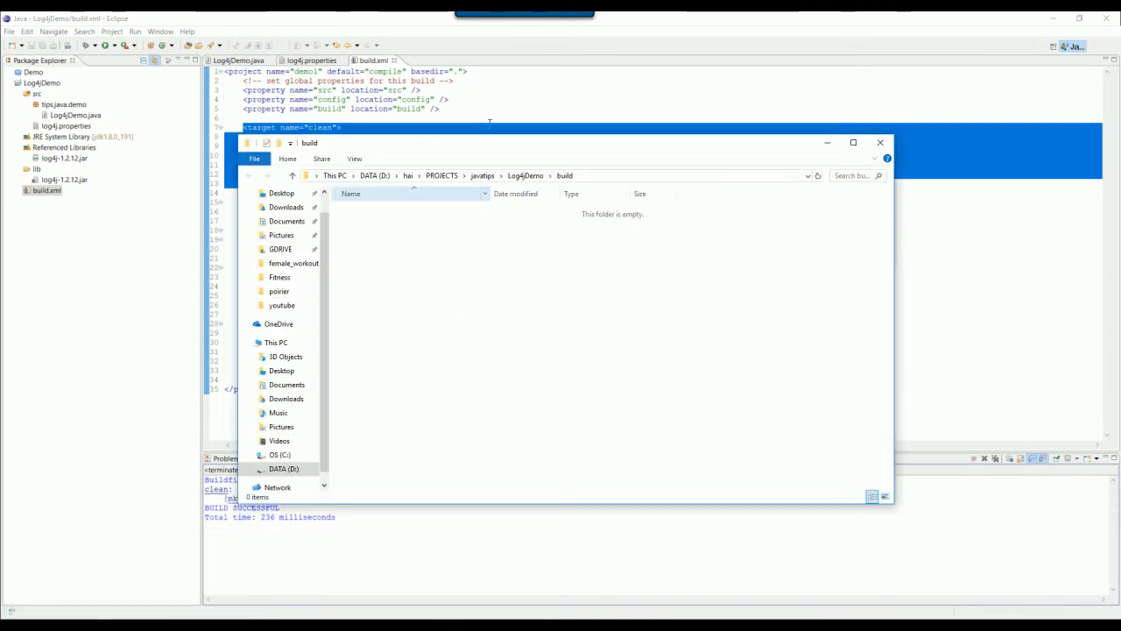
Bring the build.xml tab in Notepad++ into view.
left_click(881, 142)
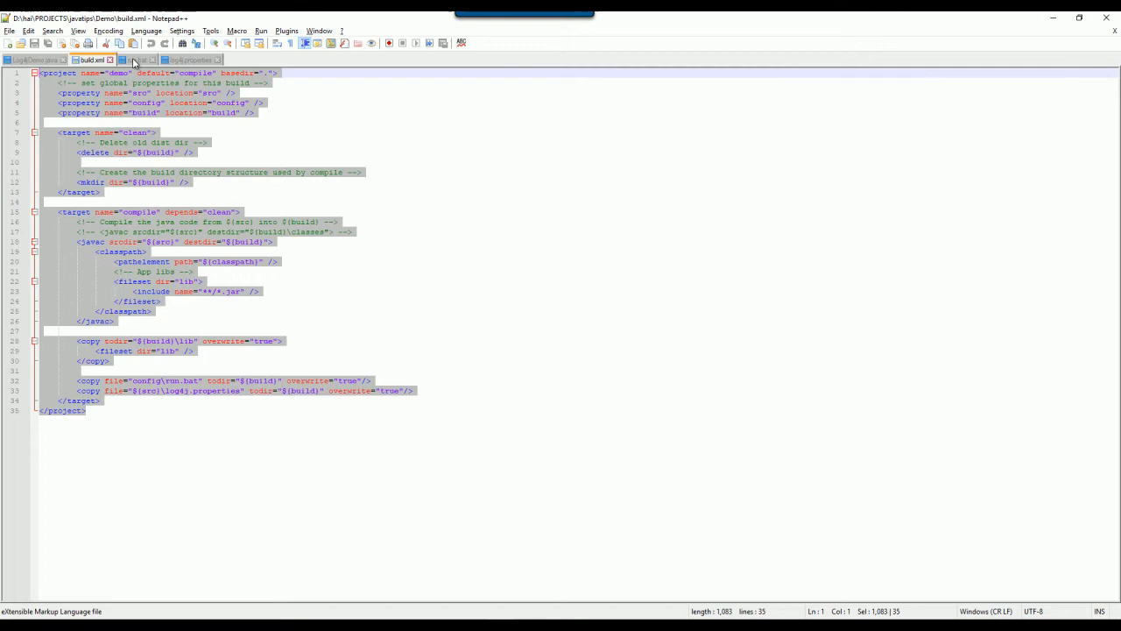
Create a 'config' folder in the Log4jDemo project.
left_click(136, 59)
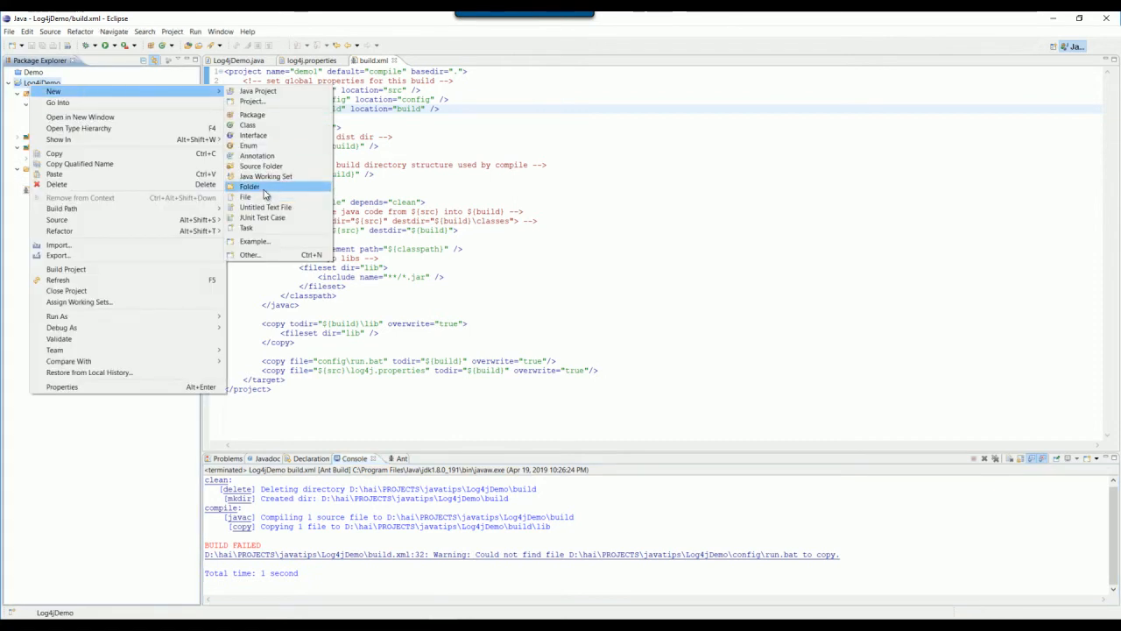
left_click(251, 186)
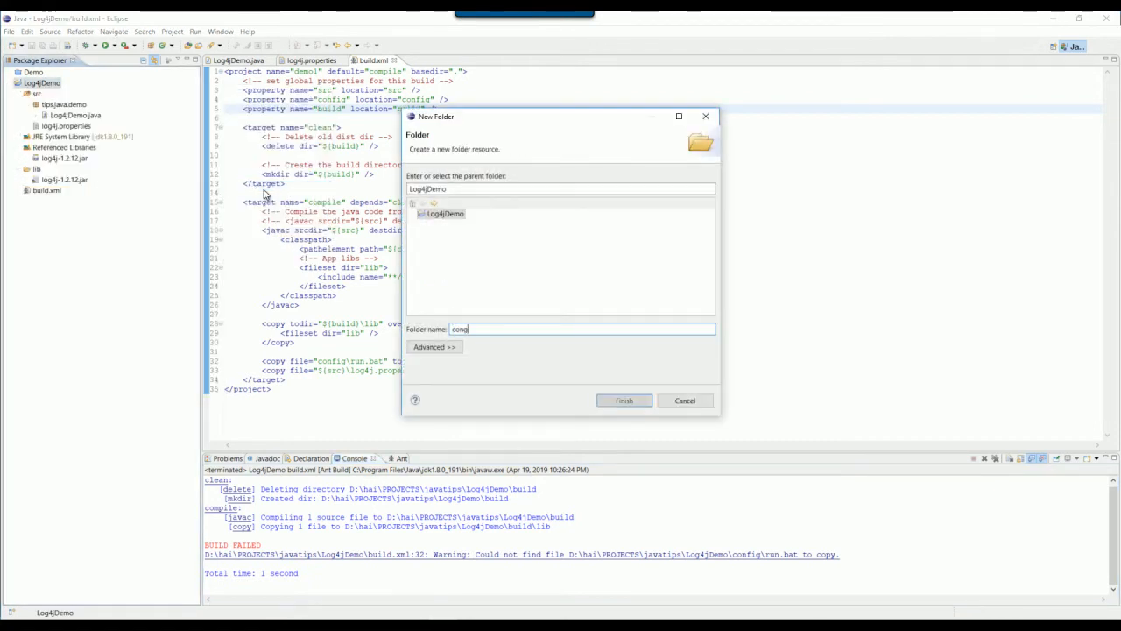
left_click(624, 400)
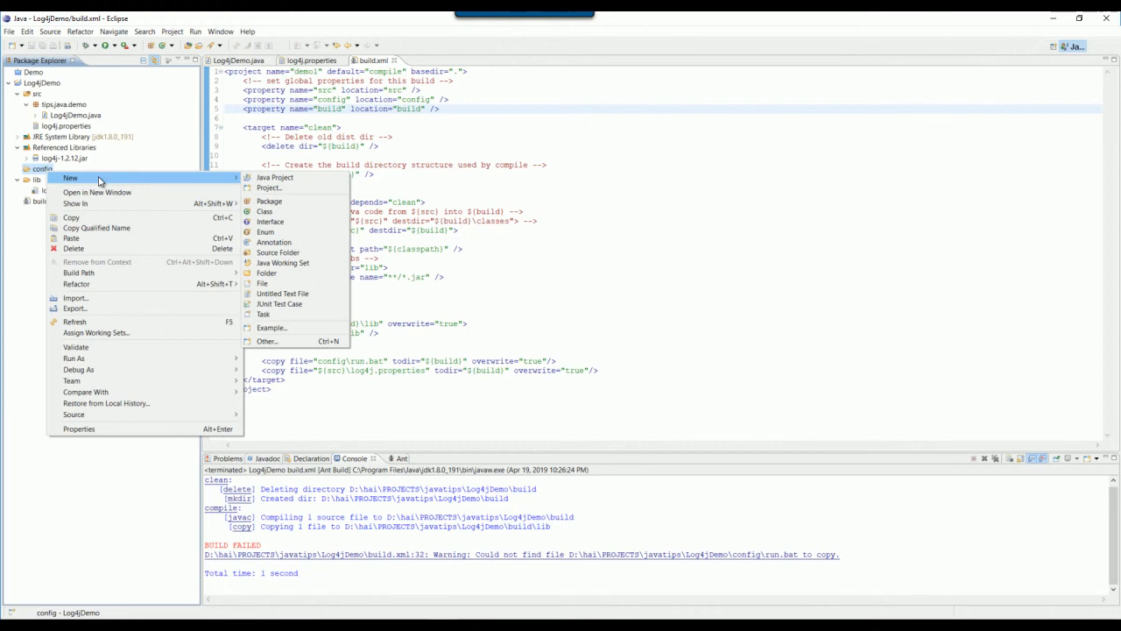
Add run.bat to config with a java command running tips.java.demo.Log4jDemo on the log4j-1.2.12 classpath.
left_click(263, 281)
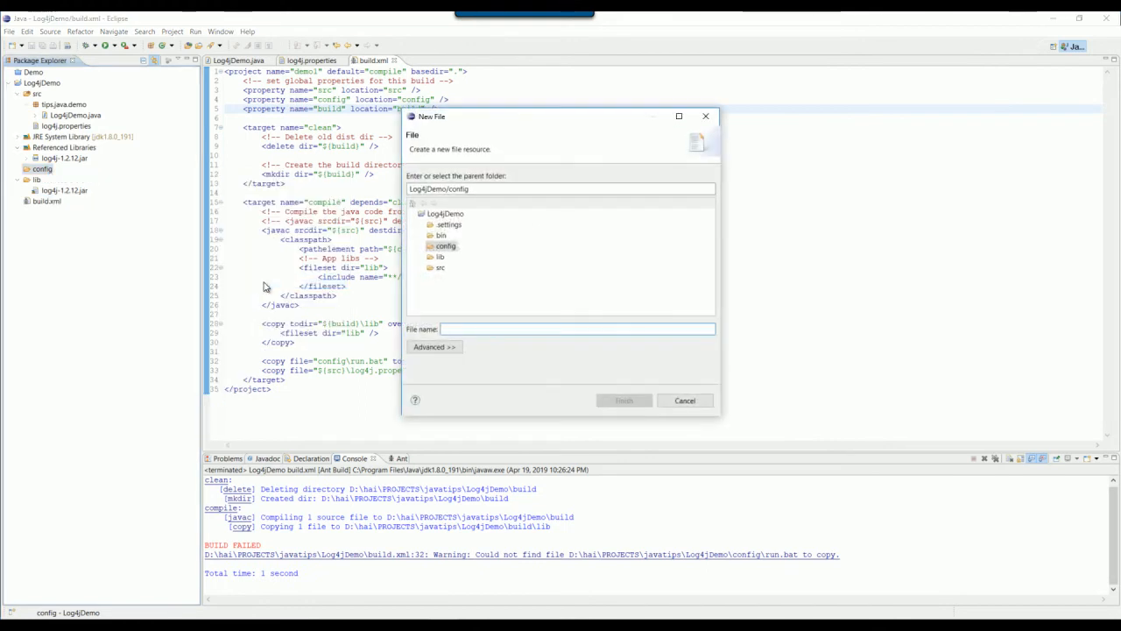
type("run.bat")
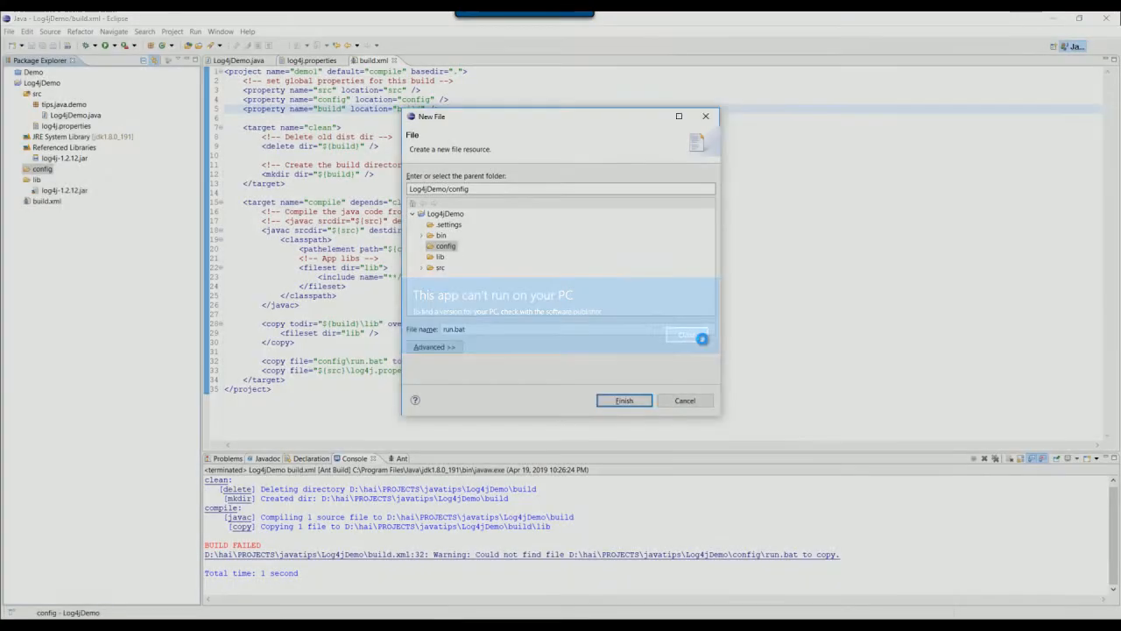
left_click(624, 401)
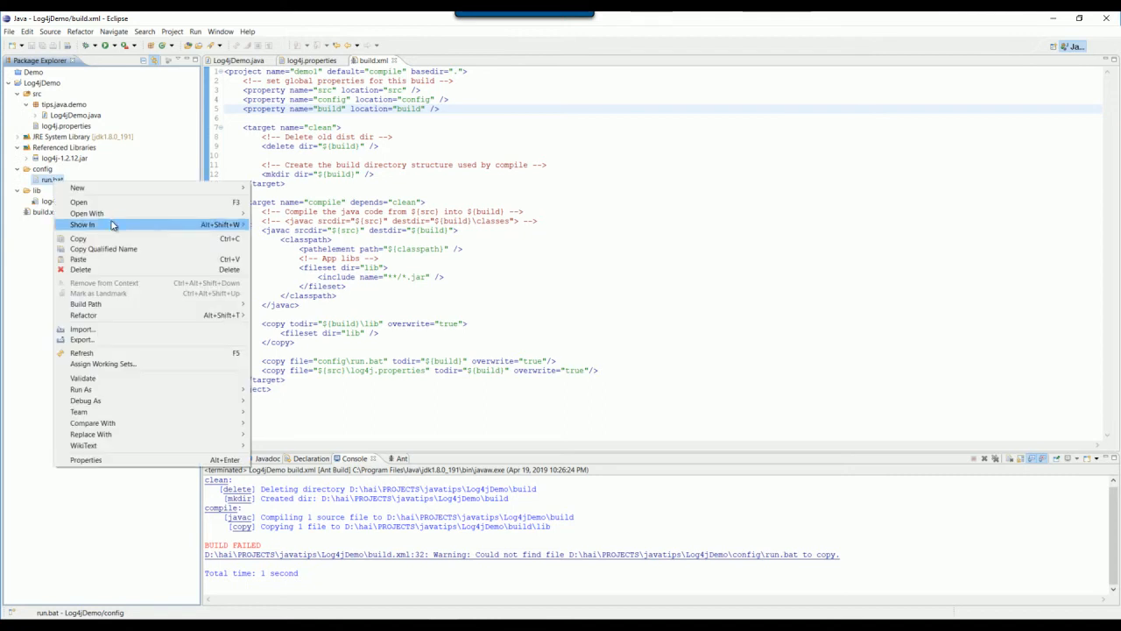
left_click(63, 203)
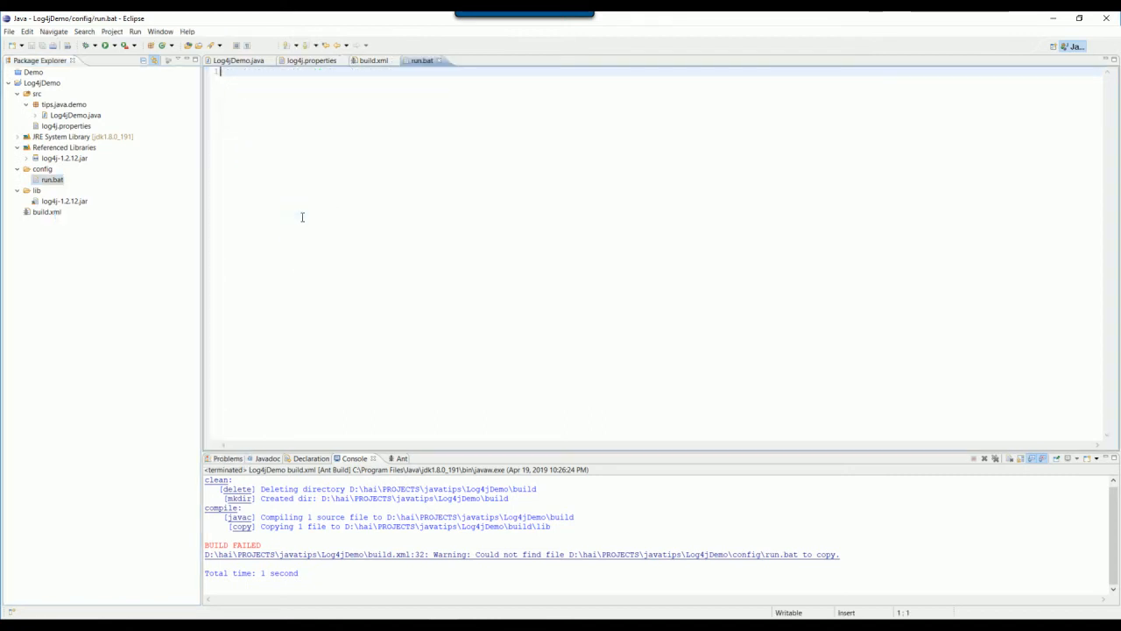
type("java -Xms128m -Xmx256m -classpath ./lib/log4j-1.2.12.jar; tips.java.demo.Log4jDemo")
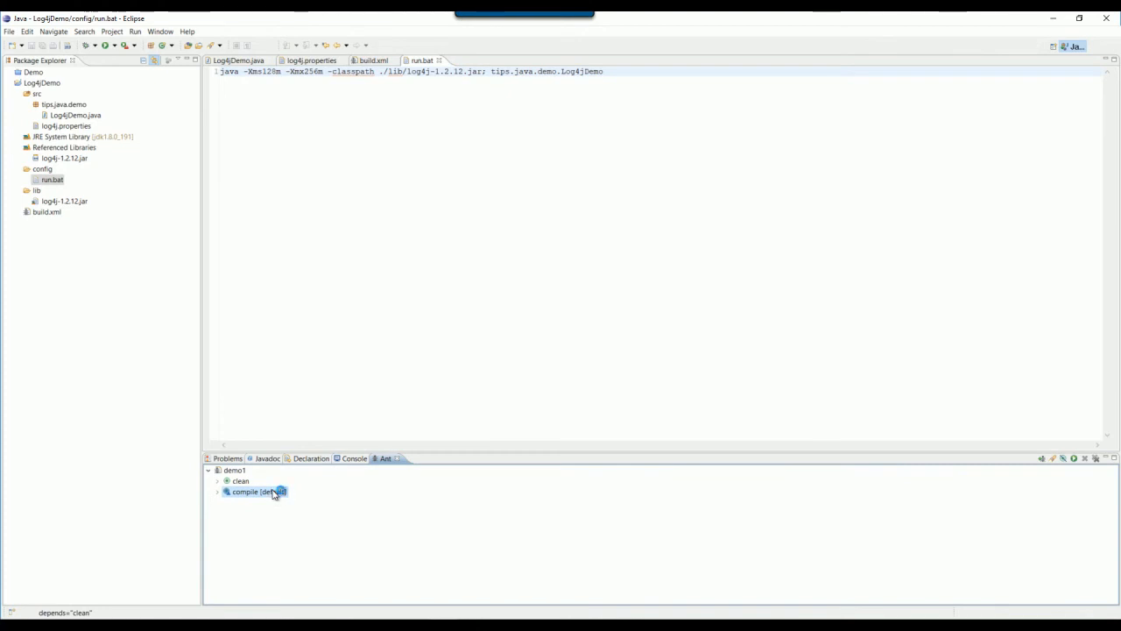
Run the compile [default] Ant target so the build succeeds.
double_click(254, 492)
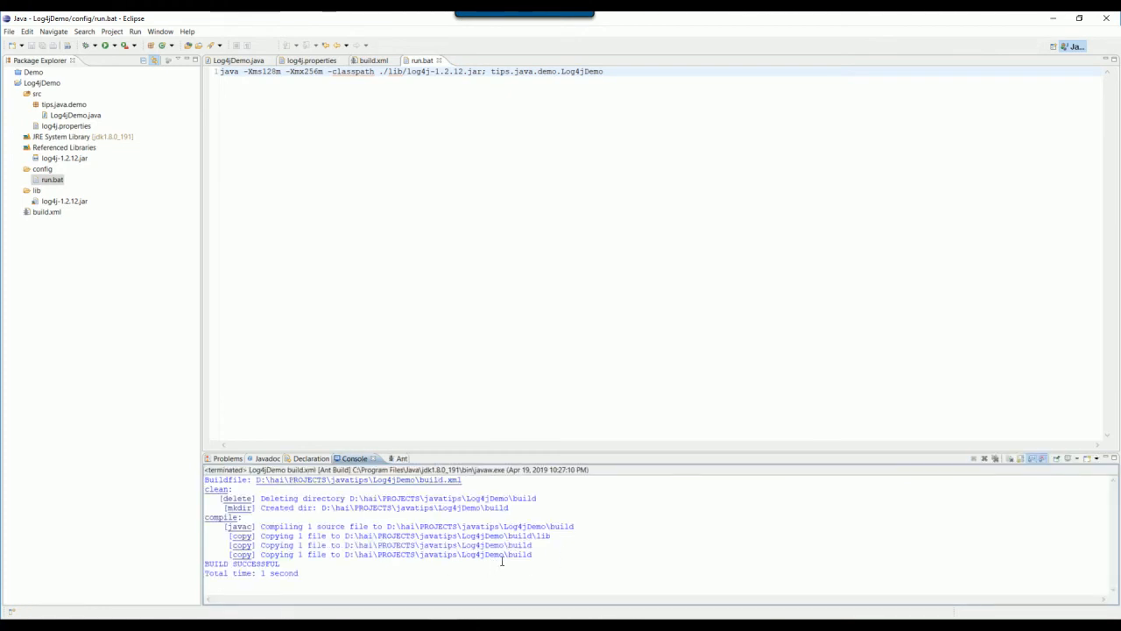
left_click(245, 59)
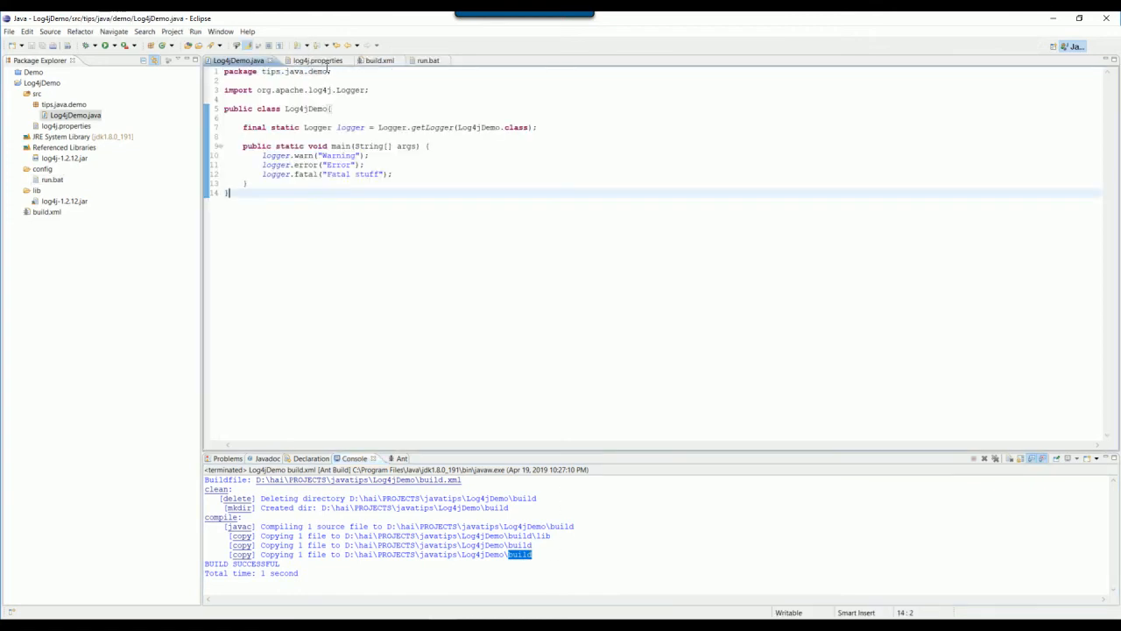
In build.xml, highlight the build property on line 5 and the clean target's delete step.
left_click(378, 60)
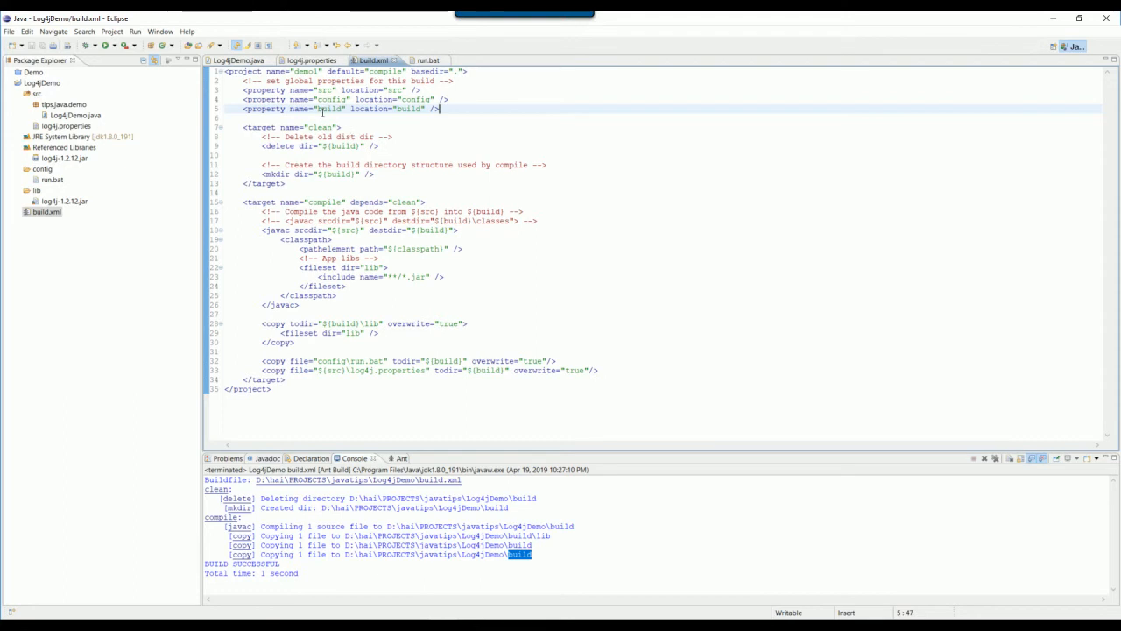
double_click(319, 127)
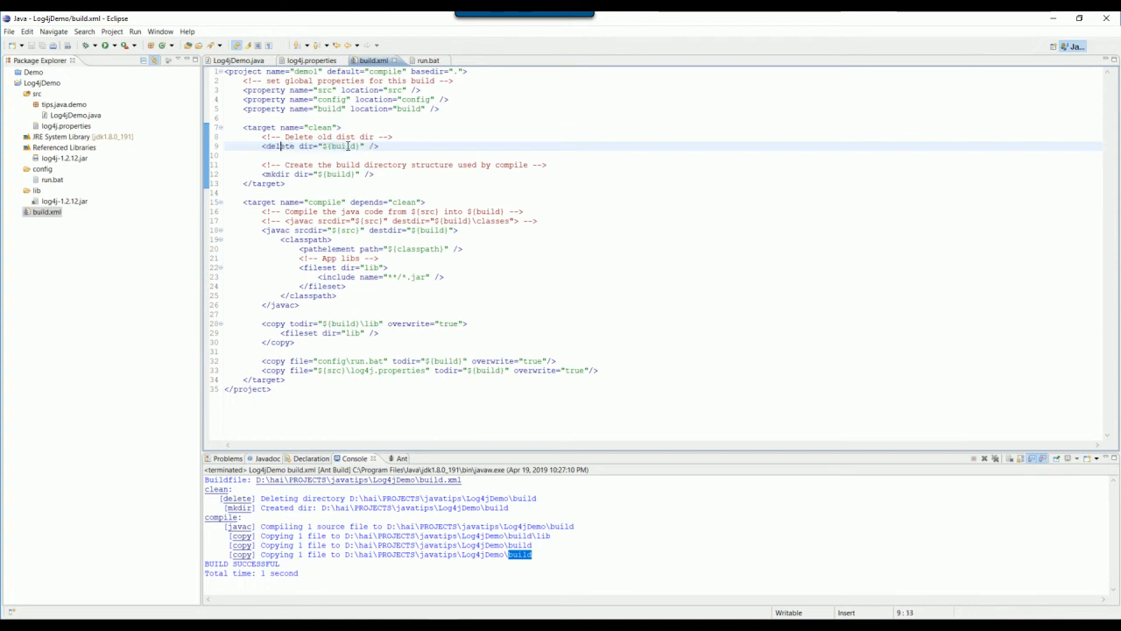
double_click(347, 146)
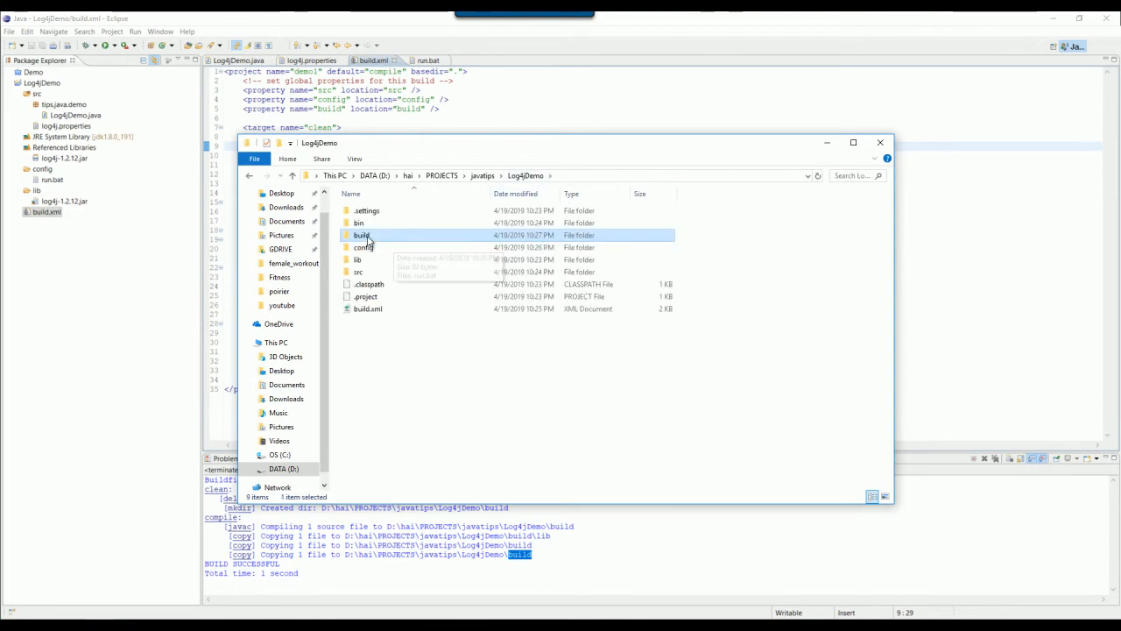
Open the generated build folder in File Explorer.
left_click(880, 142)
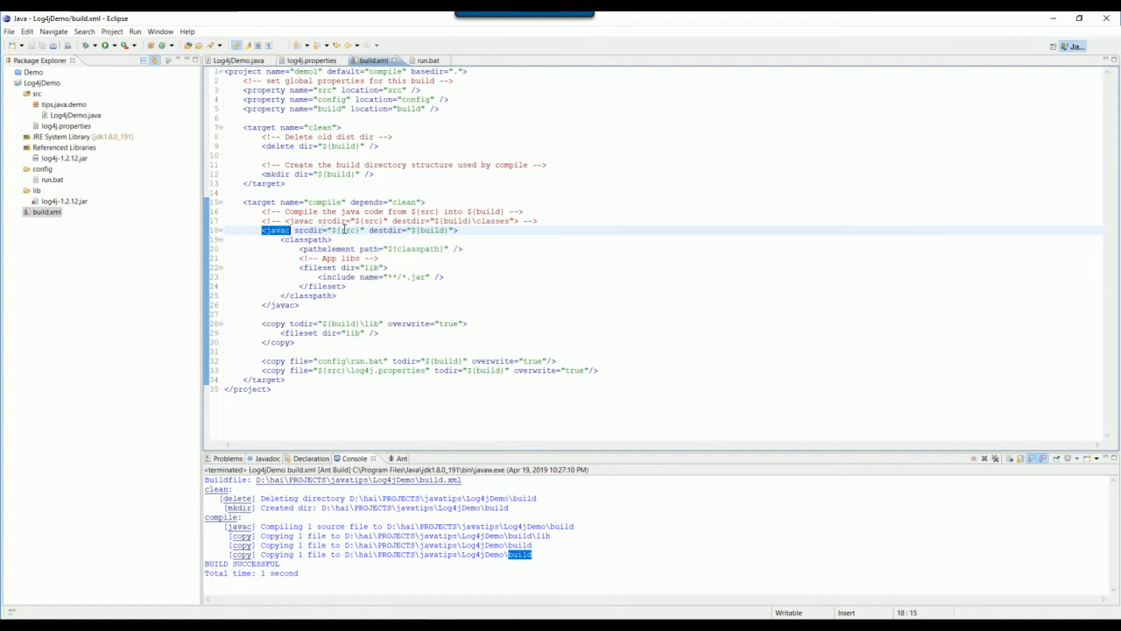
Highlight the lib copy task, src property and build delete directory in build.xml.
left_click(43, 91)
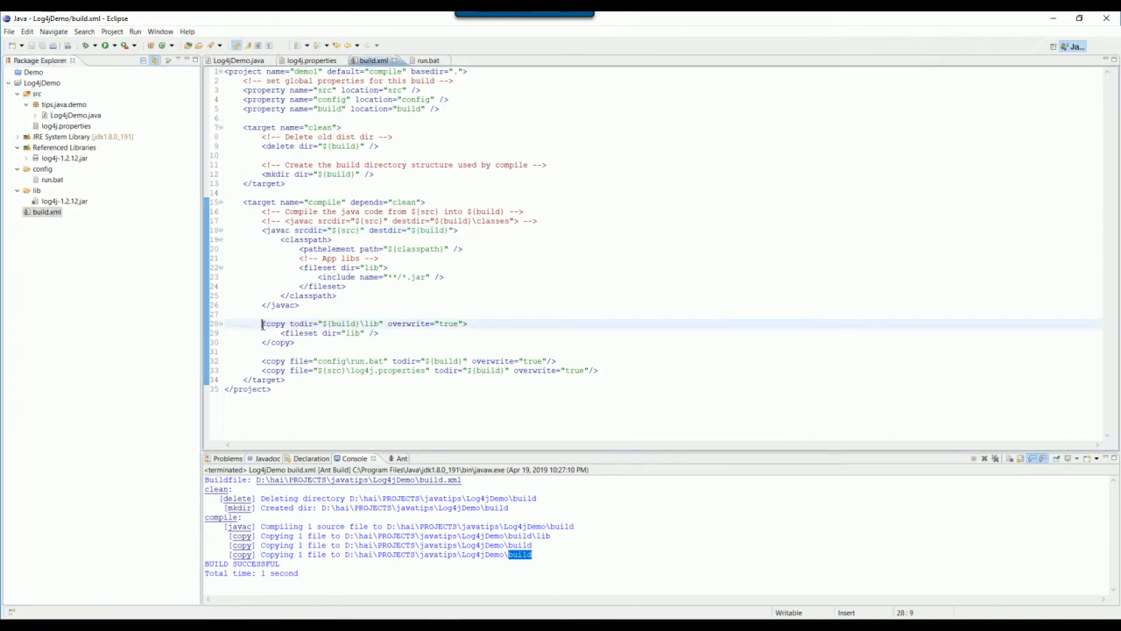
left_click_drag(263, 324, 295, 342)
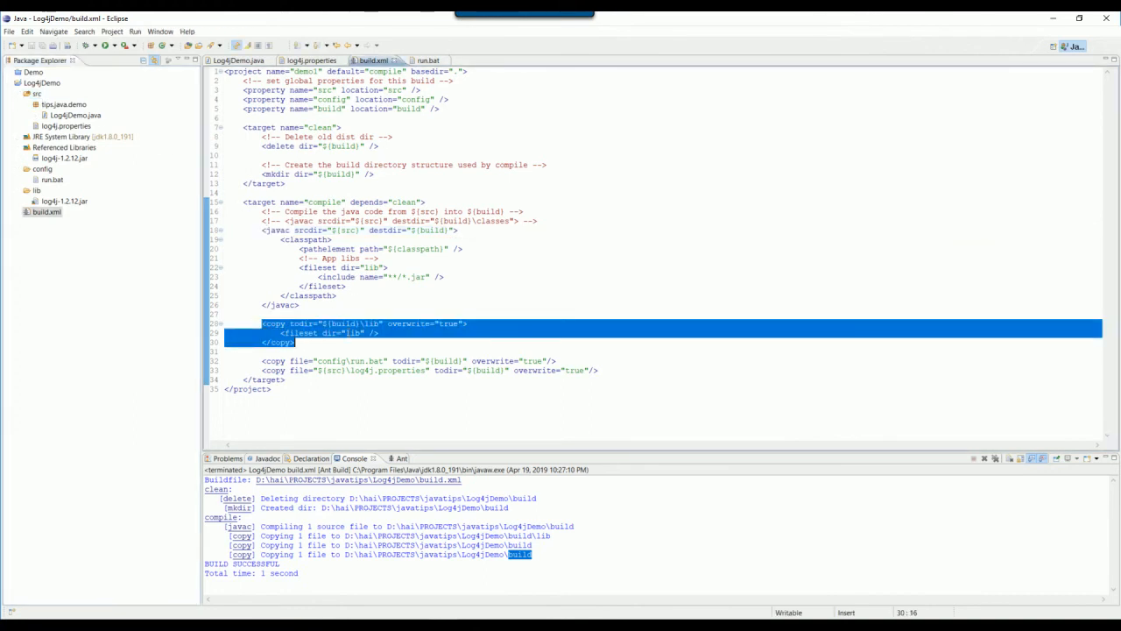
double_click(349, 333)
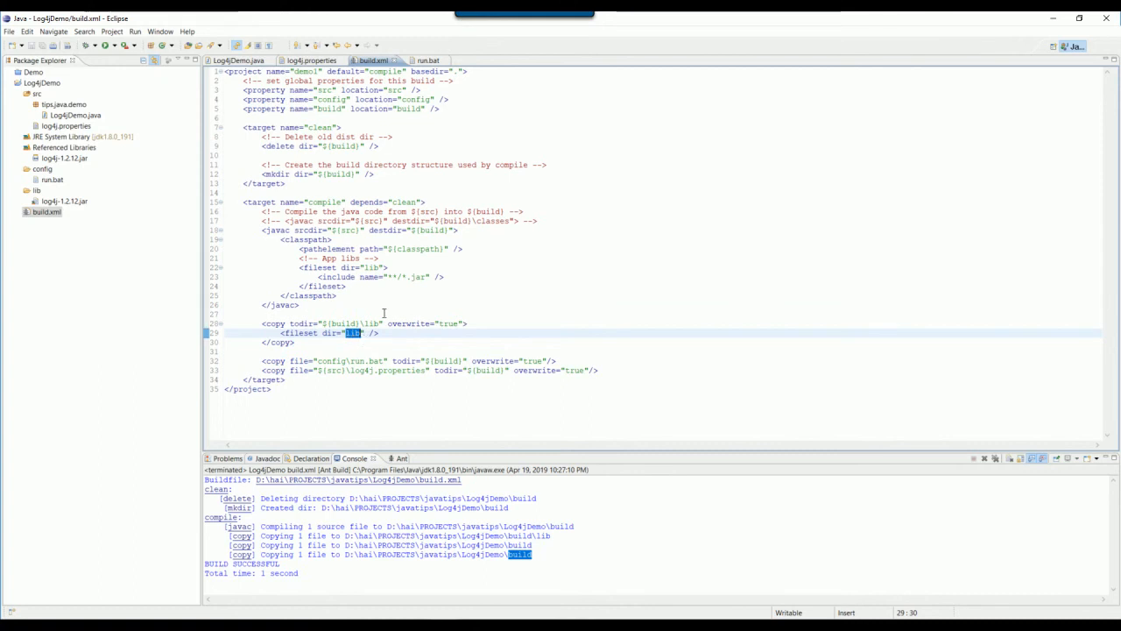
left_click(19, 198)
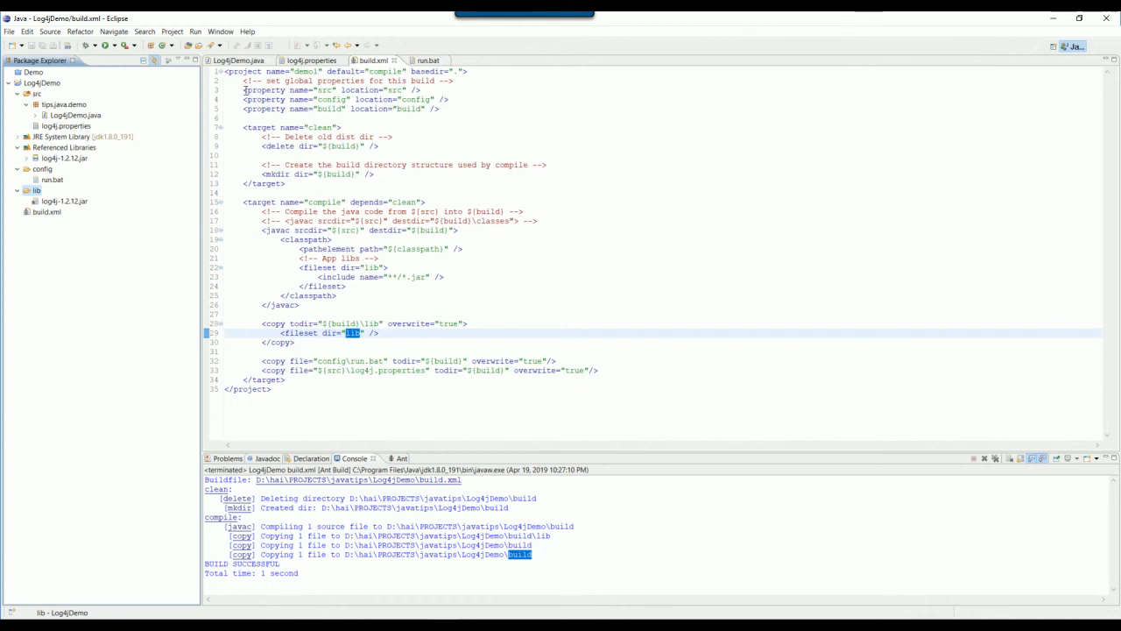
left_click_drag(243, 90, 442, 109)
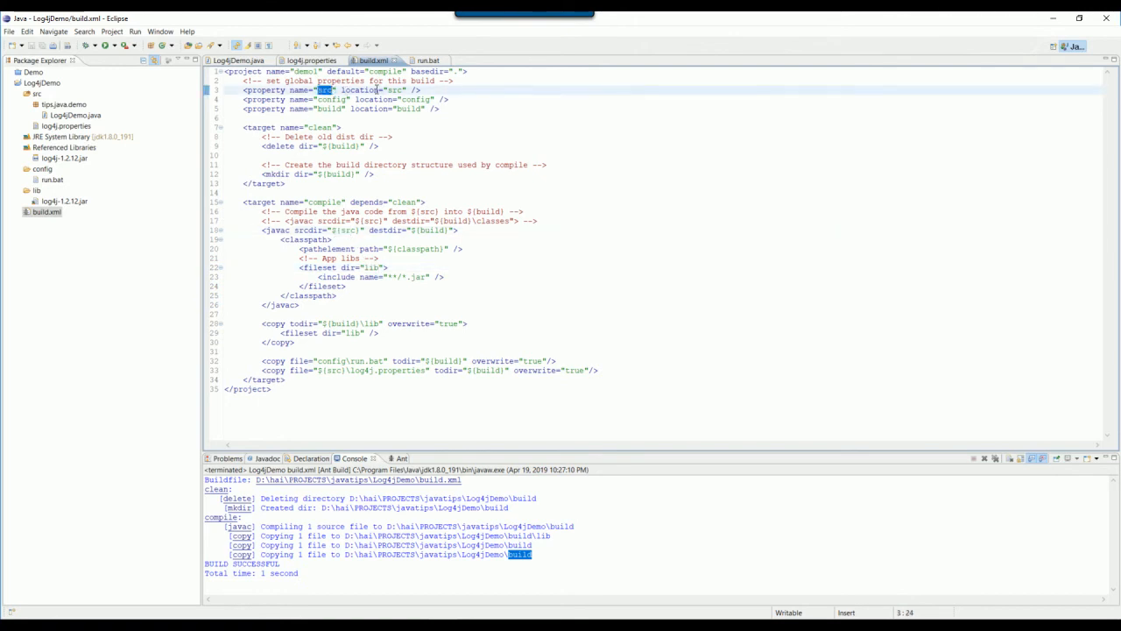
mouse_move(384, 280)
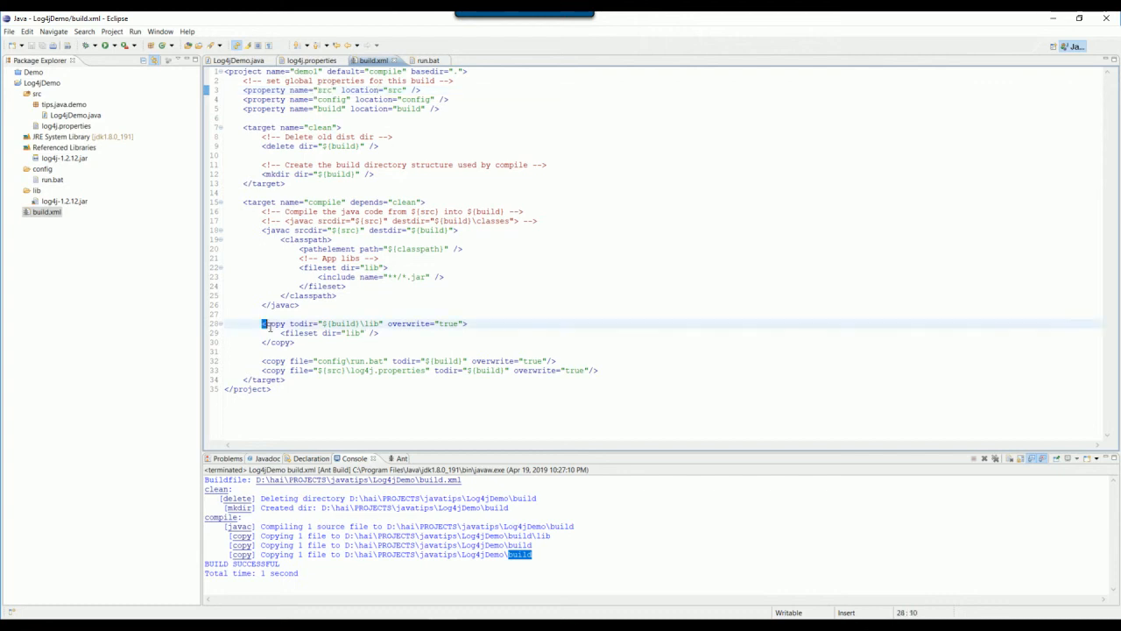
left_click_drag(263, 323, 293, 341)
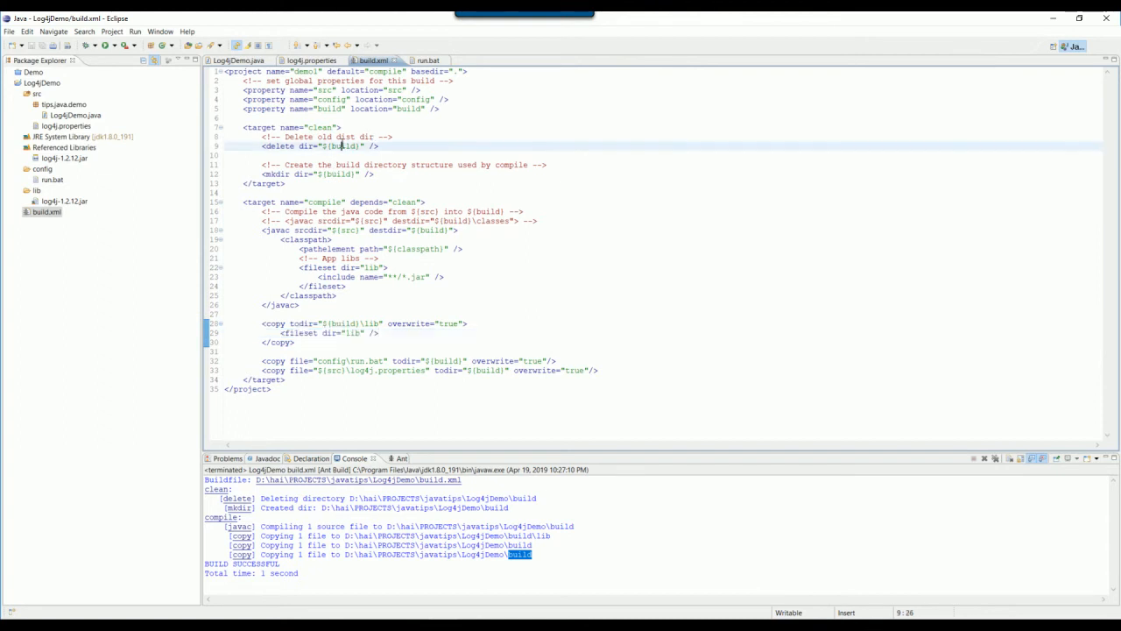
double_click(337, 146)
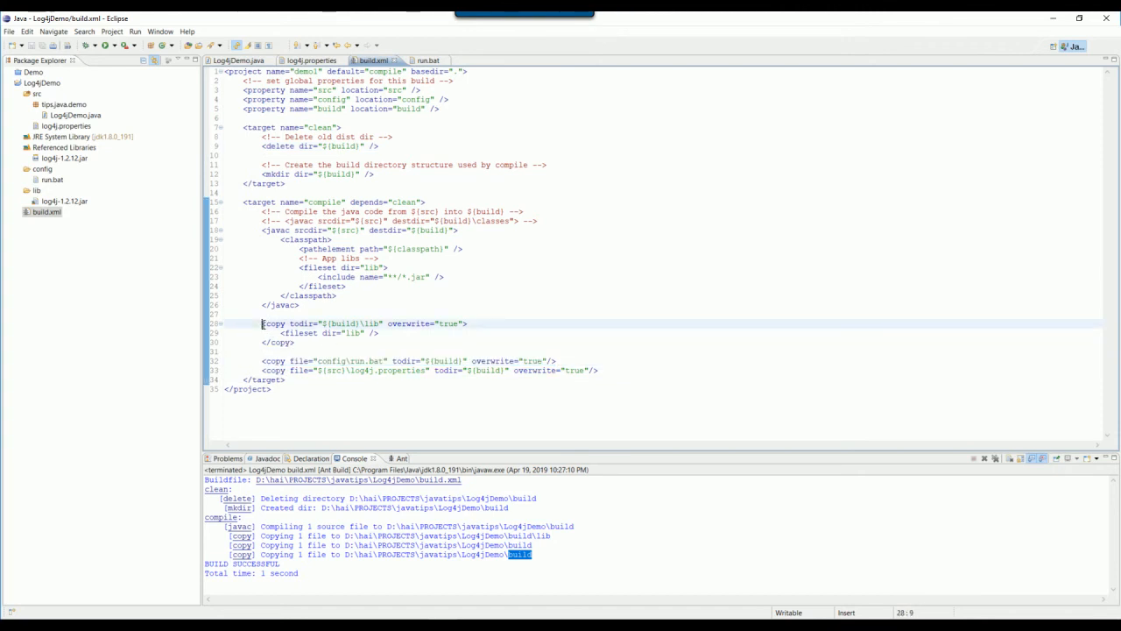
left_click_drag(261, 323, 295, 341)
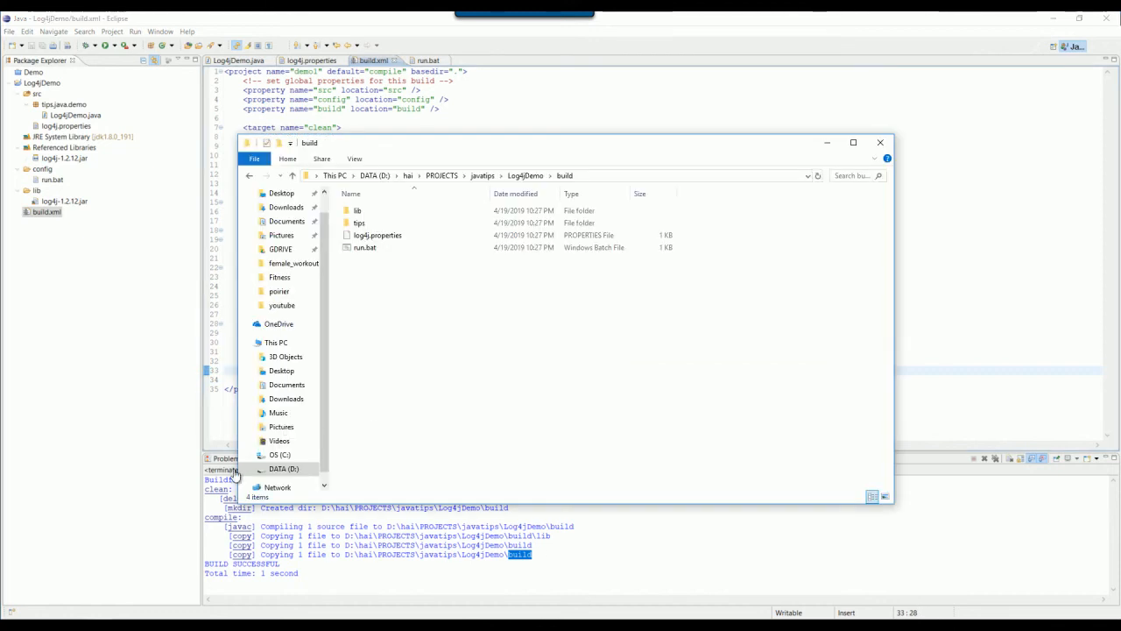
Launch run.bat from the build folder and enter cmd in the Run box.
left_click(364, 247)
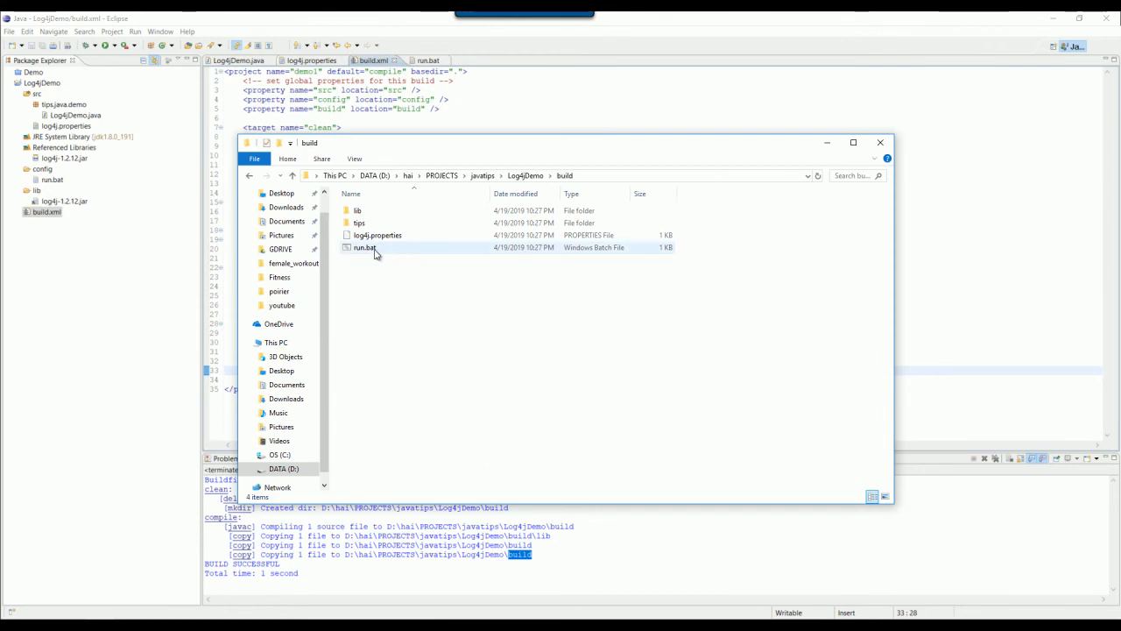
double_click(364, 247)
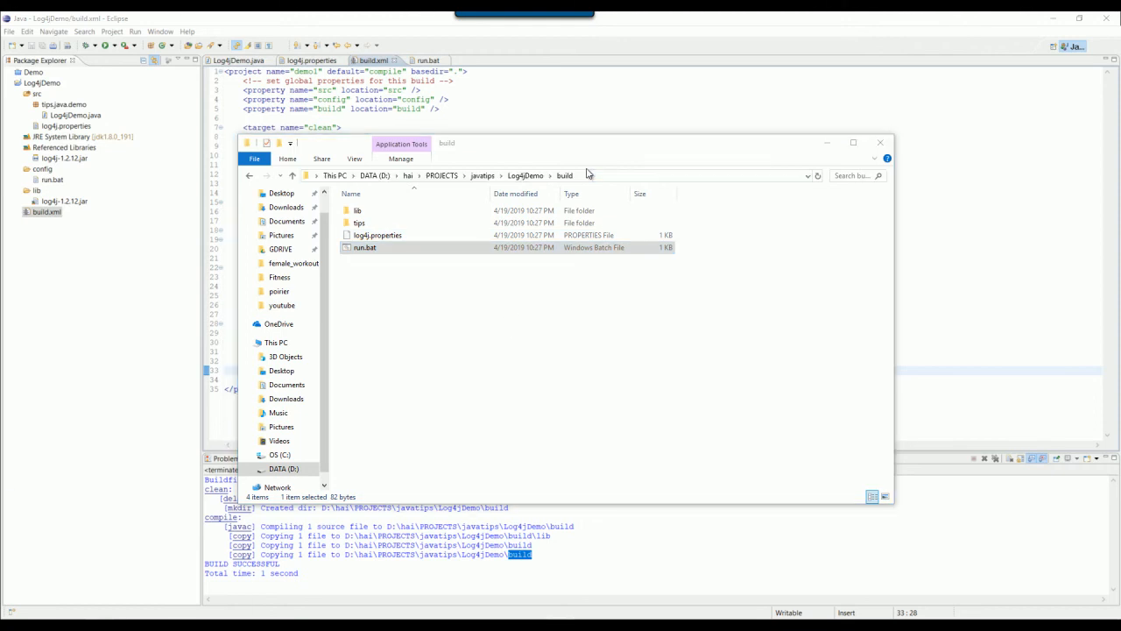
type("cmd")
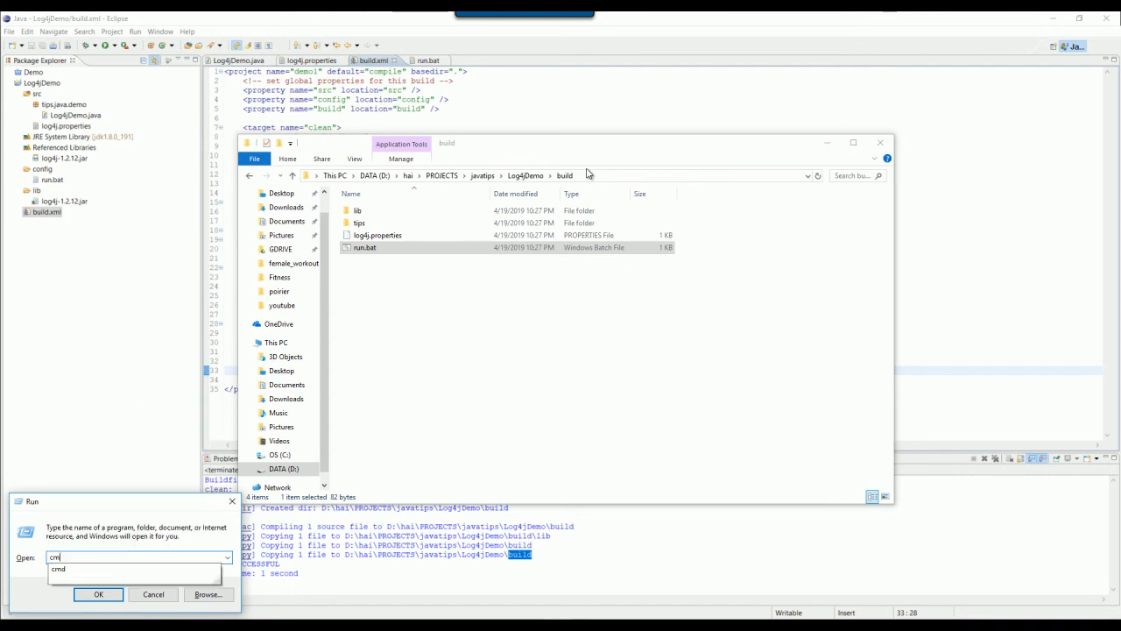
In Command Prompt, cd to D:\hai\PROJECTS\javatips\Log4jDemo\build and run run.bat.
left_click(96, 594)
type("d:")
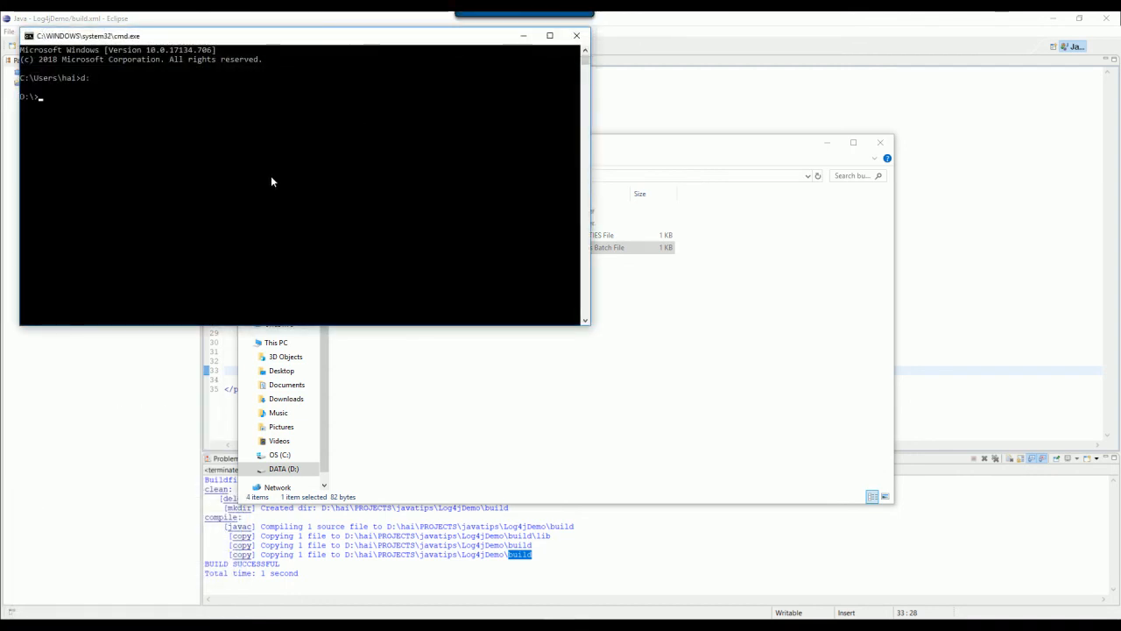
type("D:\\hai\\PROJECTS\\javatips\\Log4jDemo\\build")
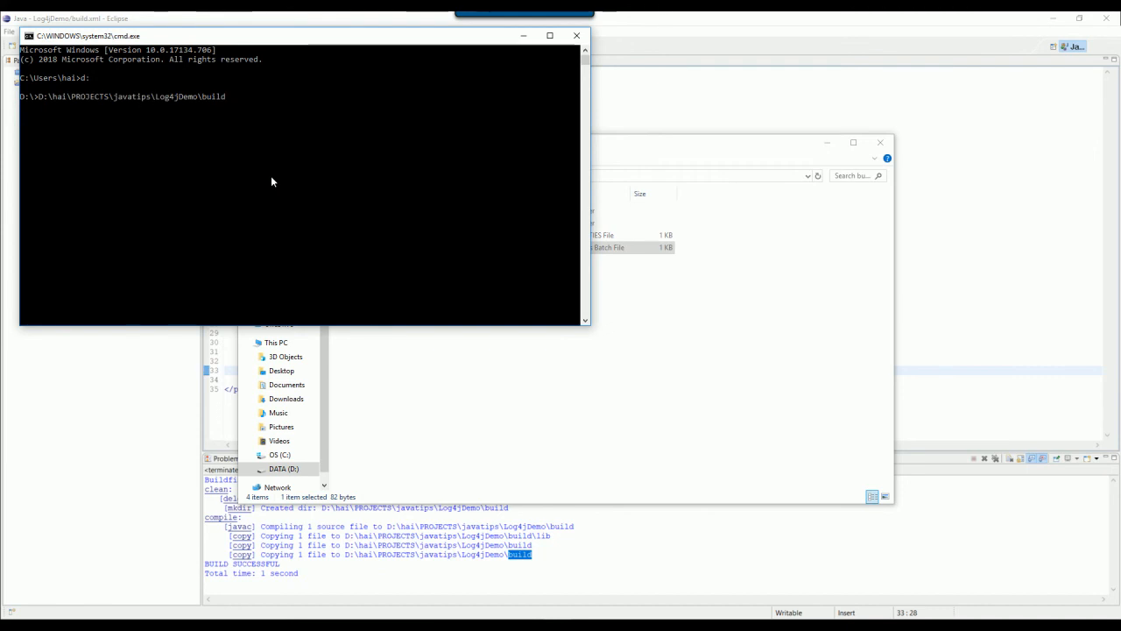
type("cd D:\\hai\\PROJECTS\\javatips\\Log4jDemo\\build")
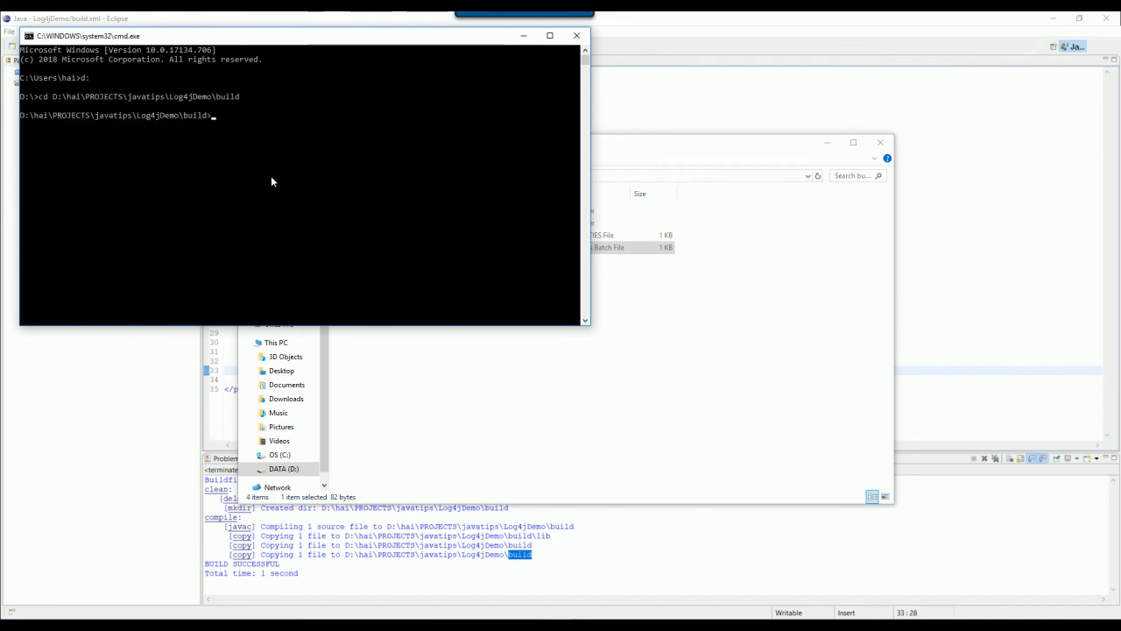
type("lib")
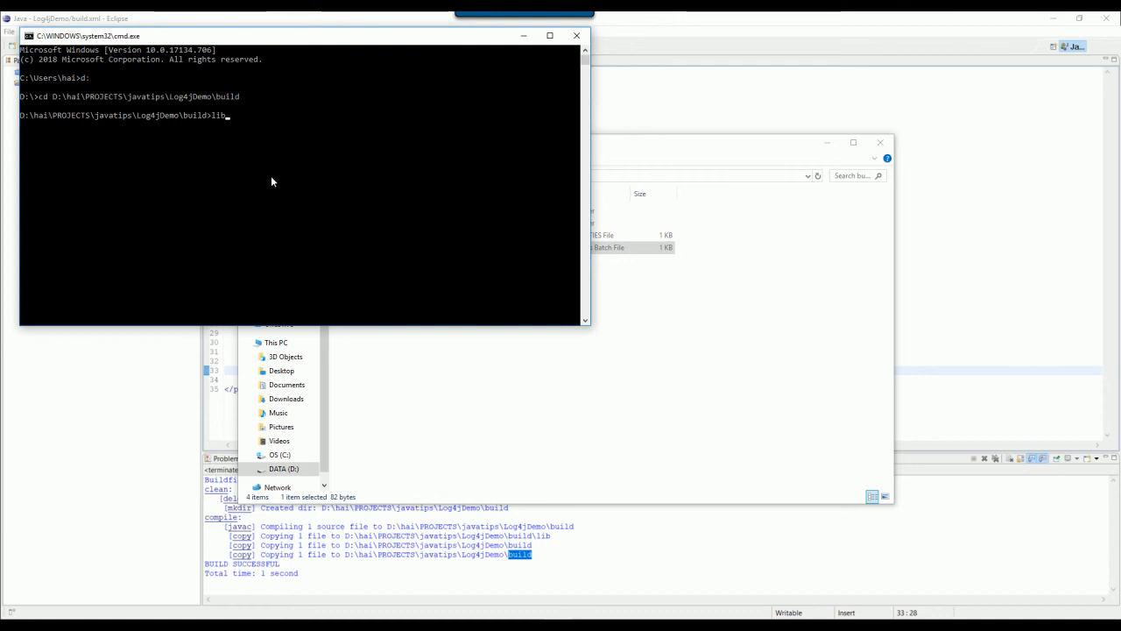
type("run.bat")
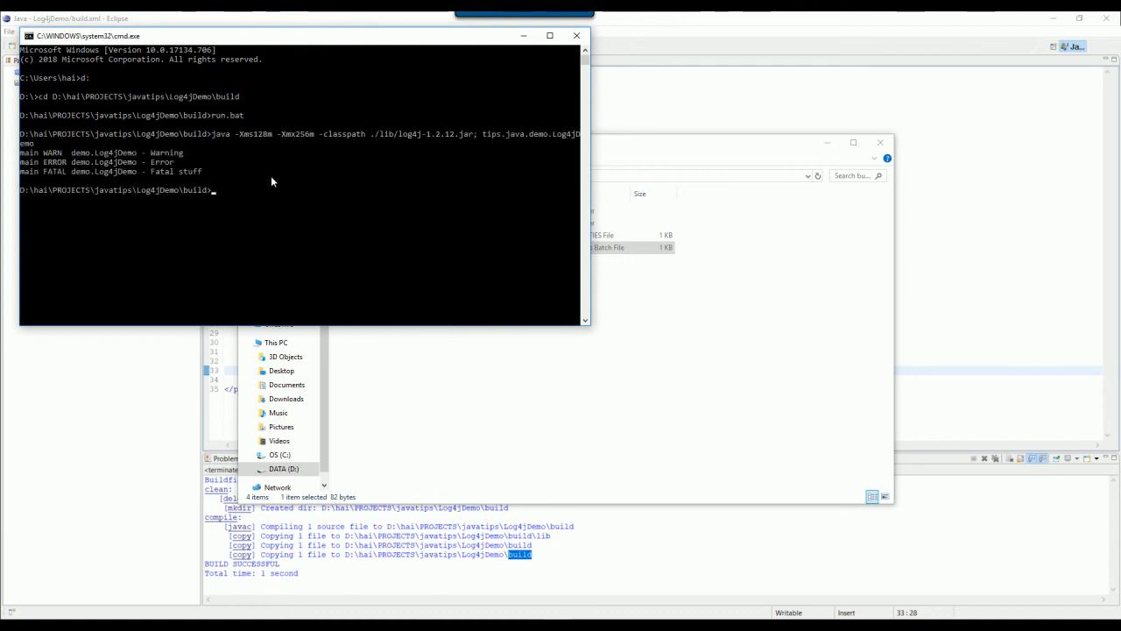
mouse_move(303, 200)
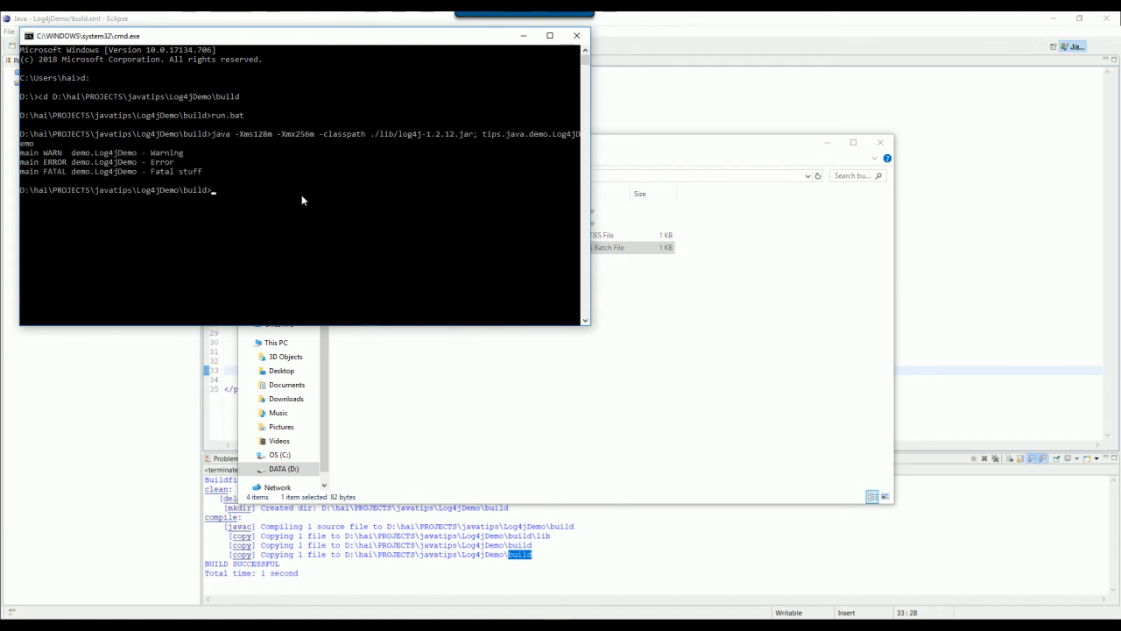
mouse_move(548, 453)
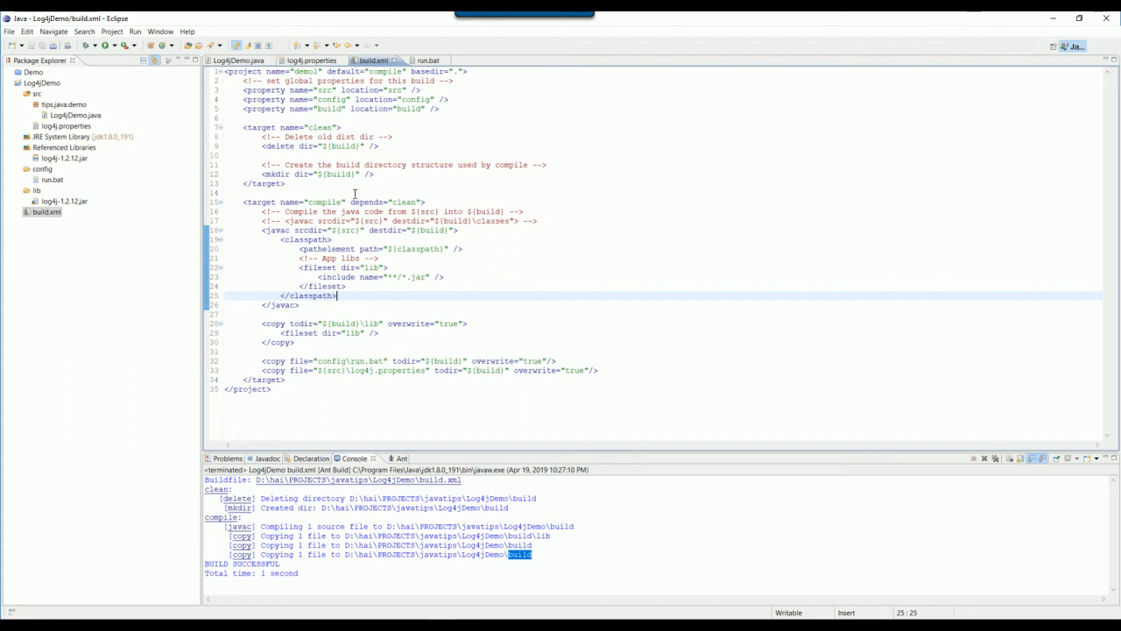
Show run.bat in the editor and highlight its java command.
left_click(426, 59)
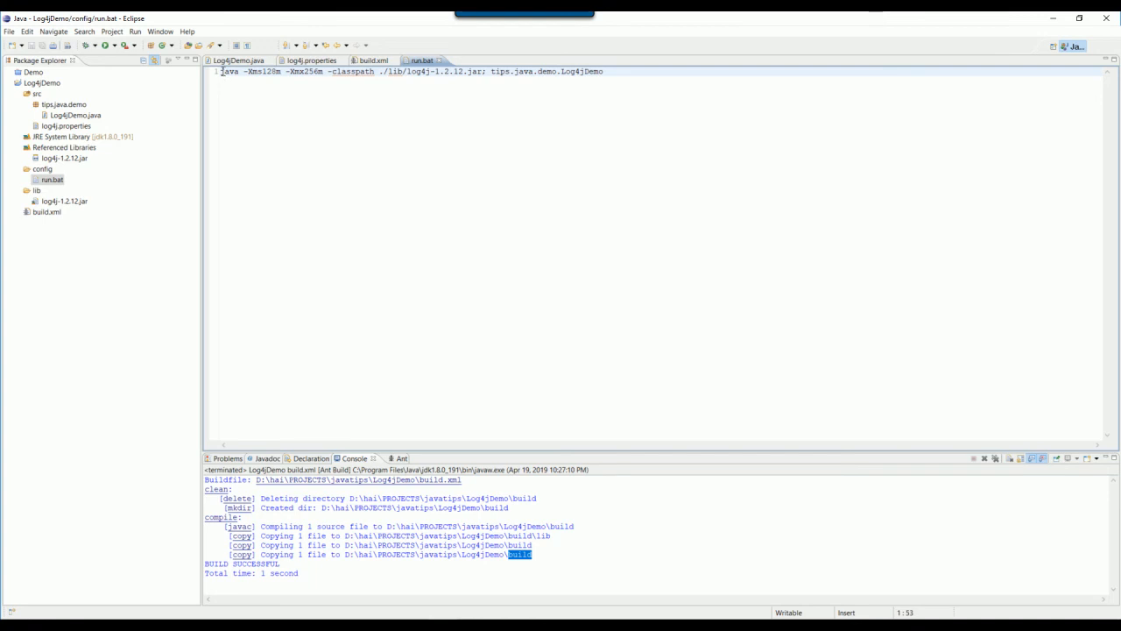
double_click(232, 85)
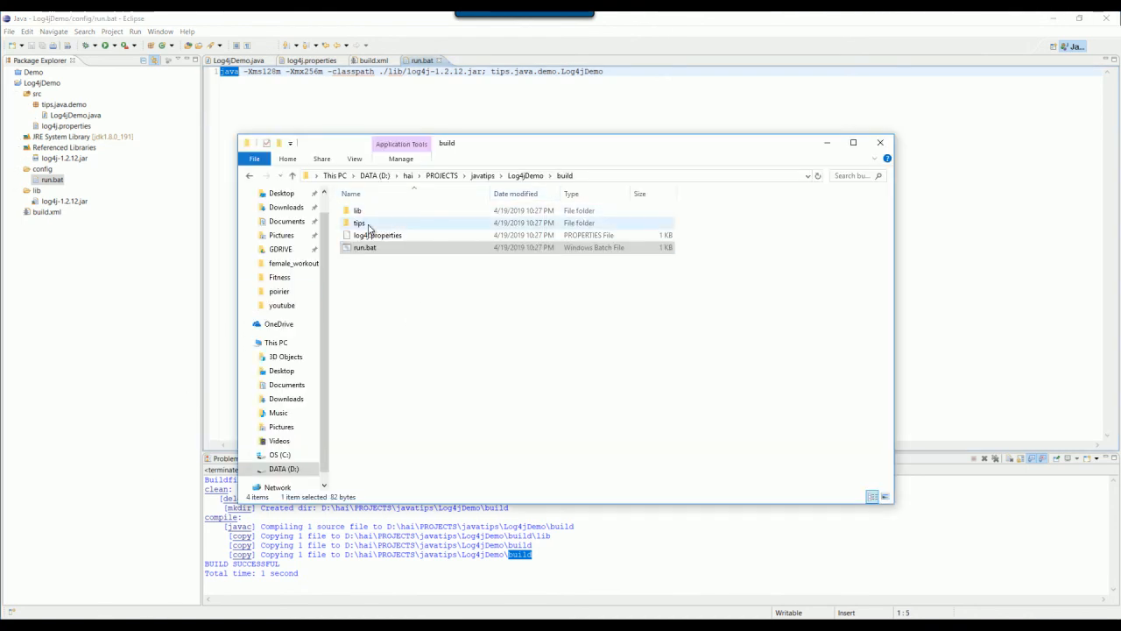
Find Log4jDemo.class in build\tips\java\demo and log4j-1.2.12.jar in build\lib.
double_click(359, 223)
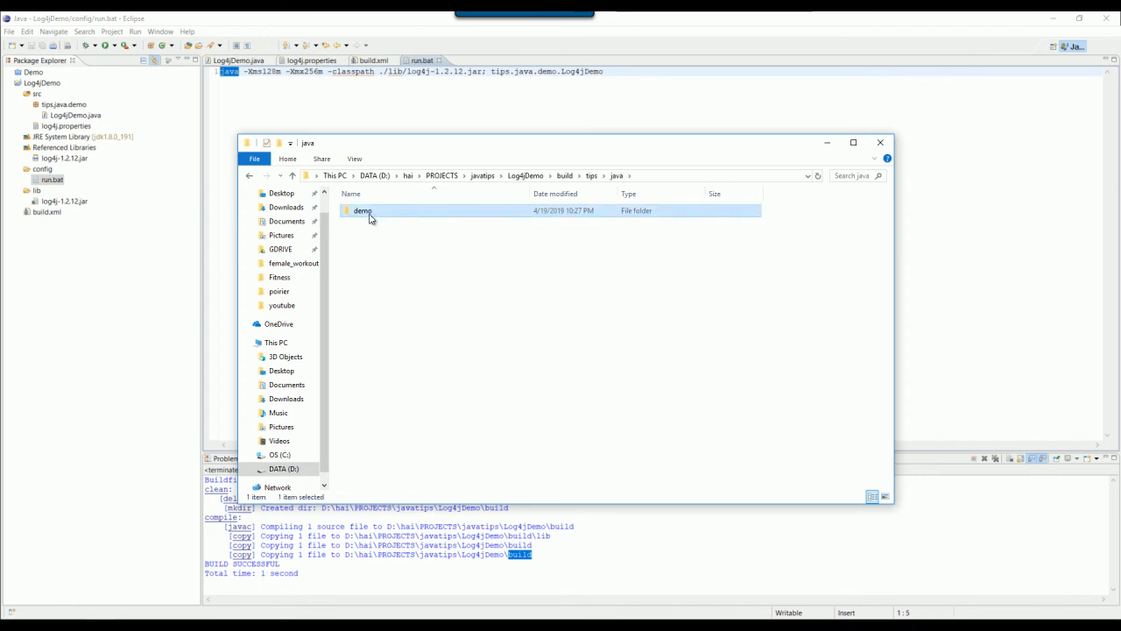
double_click(361, 210)
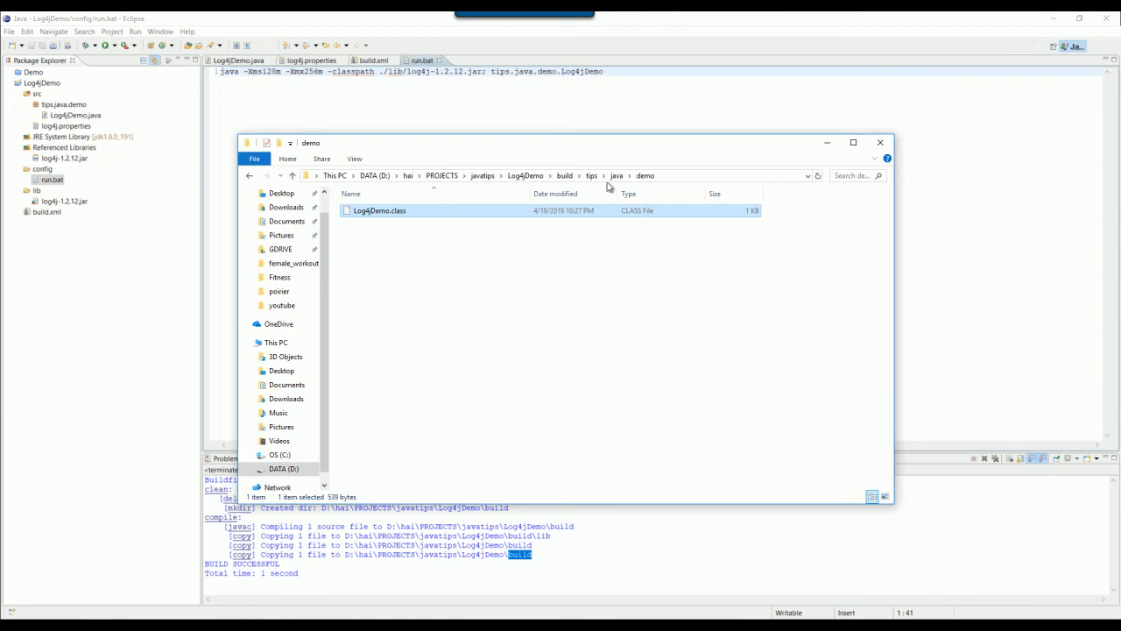
left_click(565, 176)
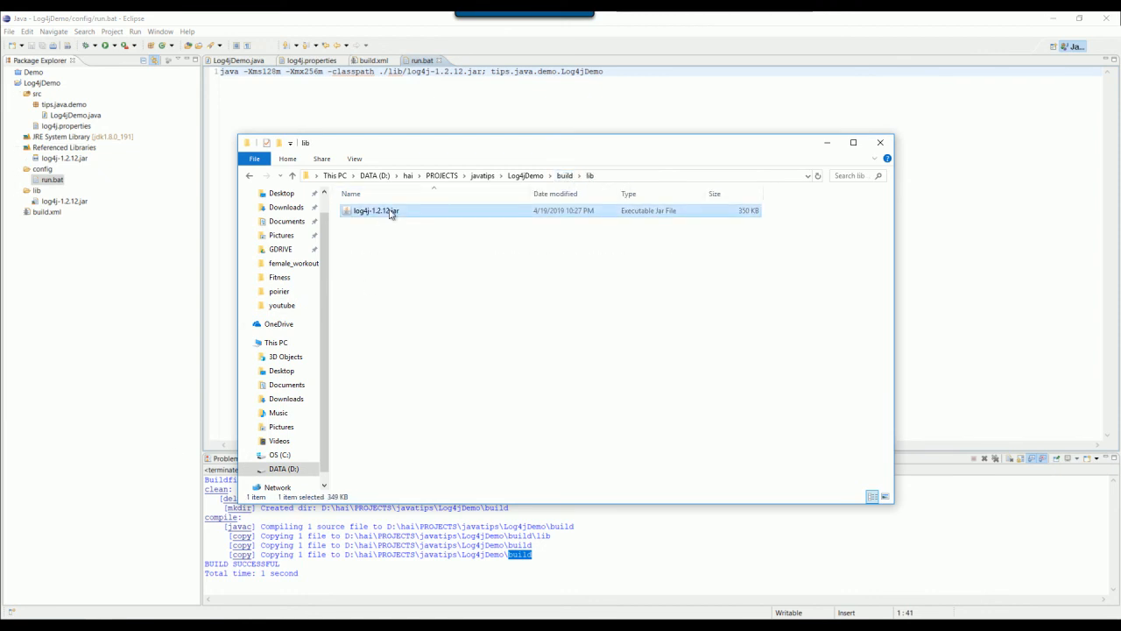
left_click(880, 142)
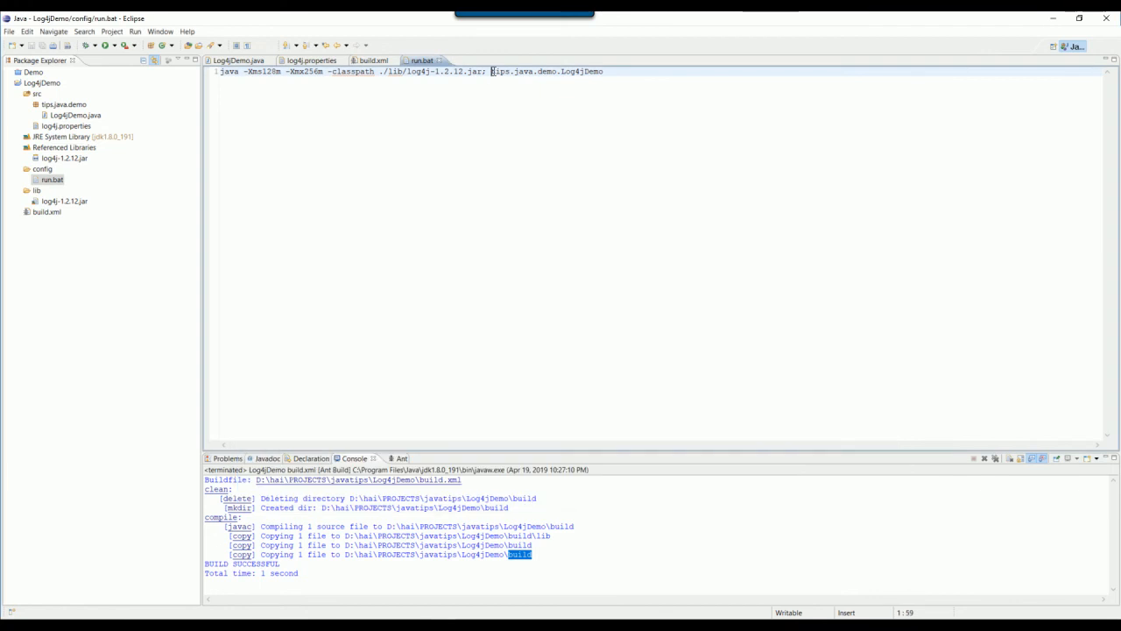
left_click_drag(491, 71, 560, 71)
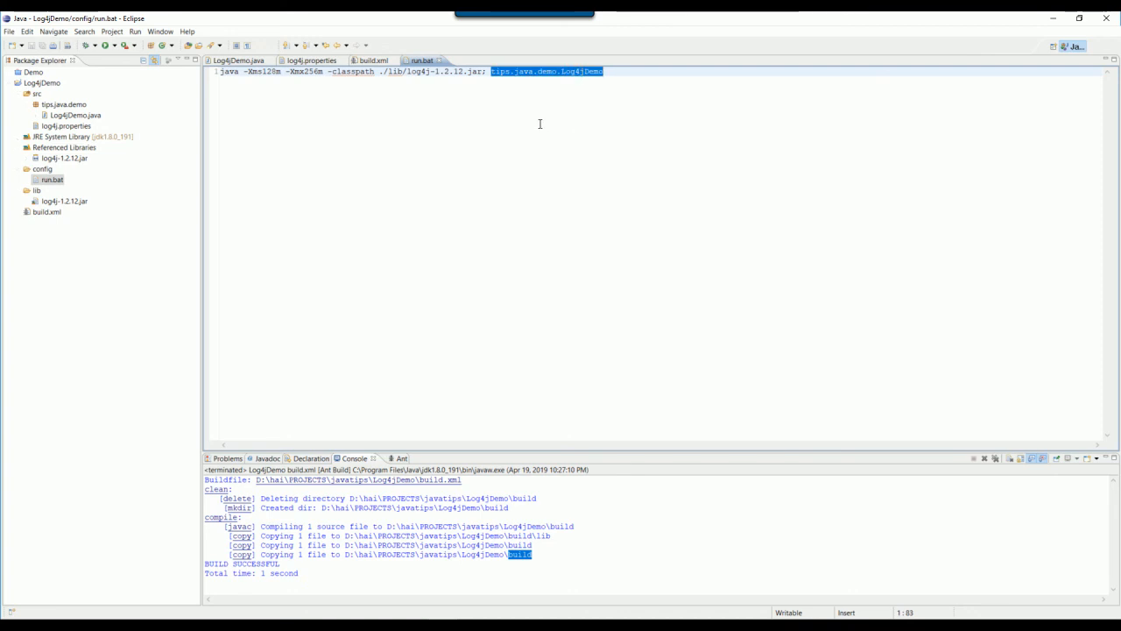
mouse_move(542, 122)
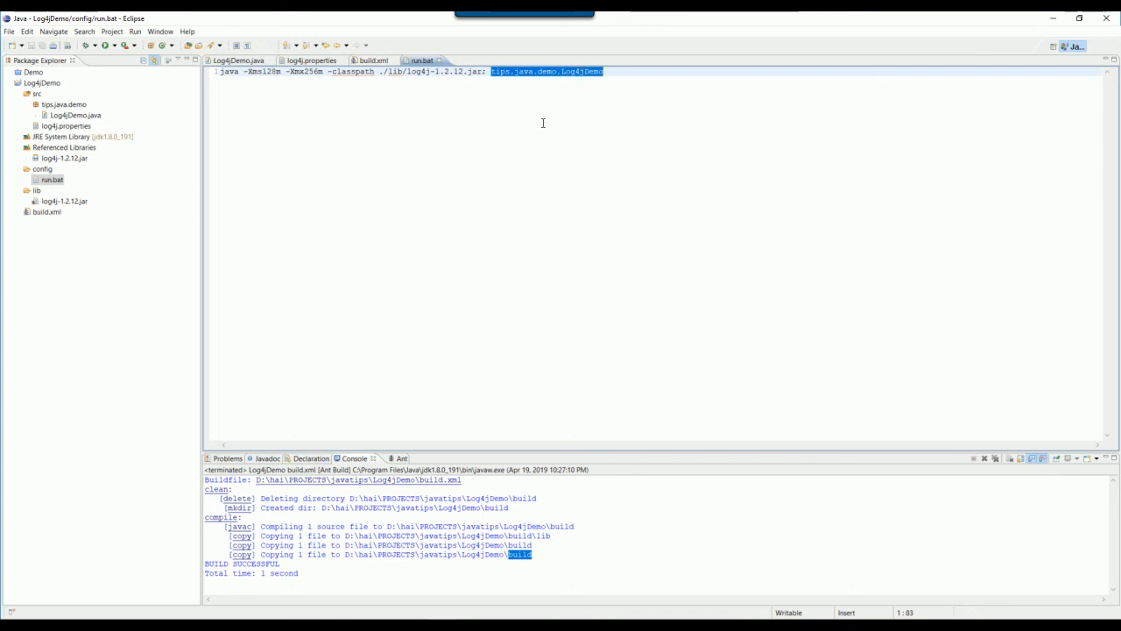